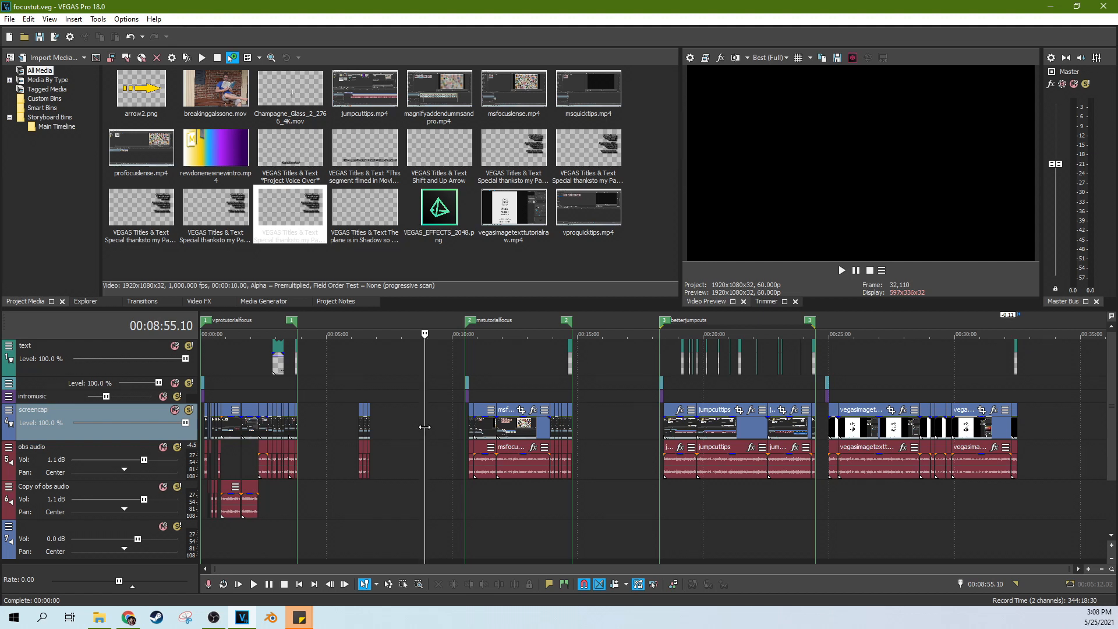
mouse_move(442, 430)
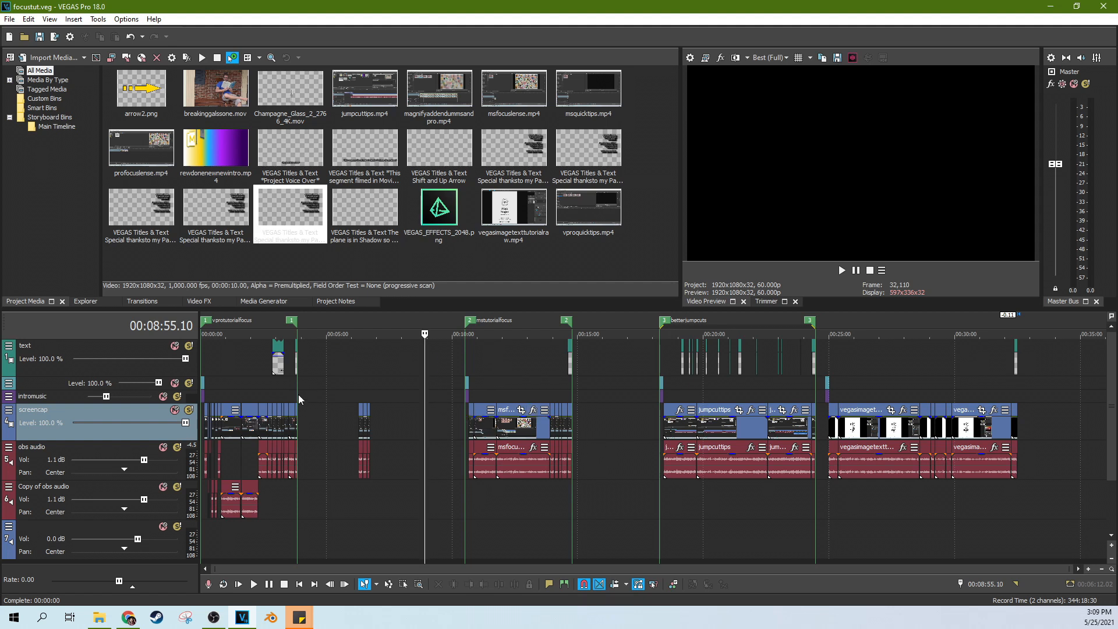
mouse_move(622, 371)
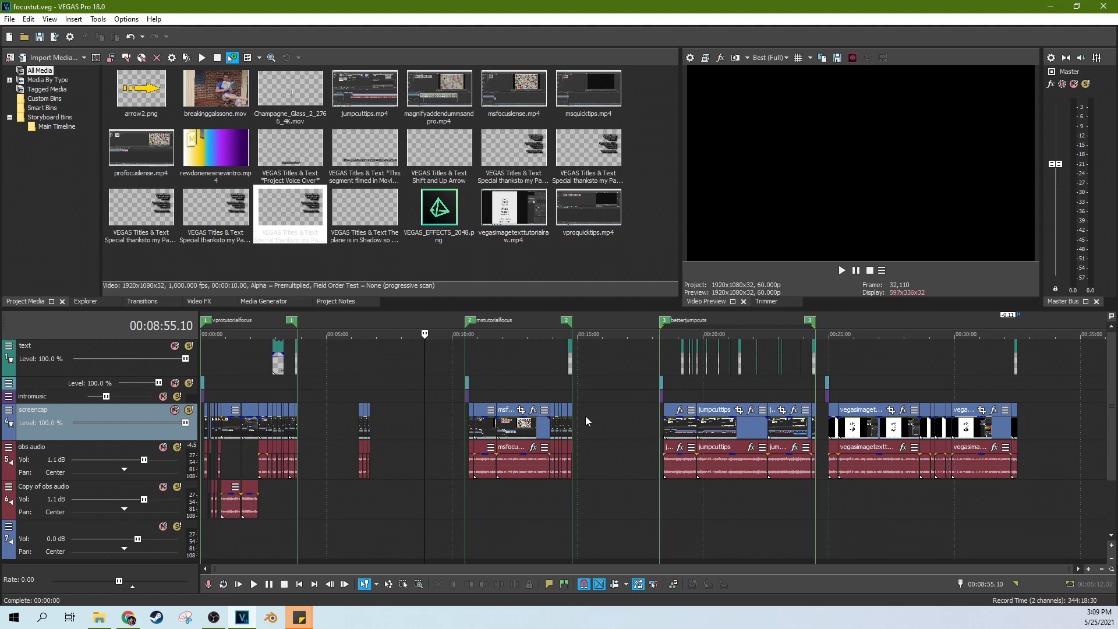
mouse_move(548, 455)
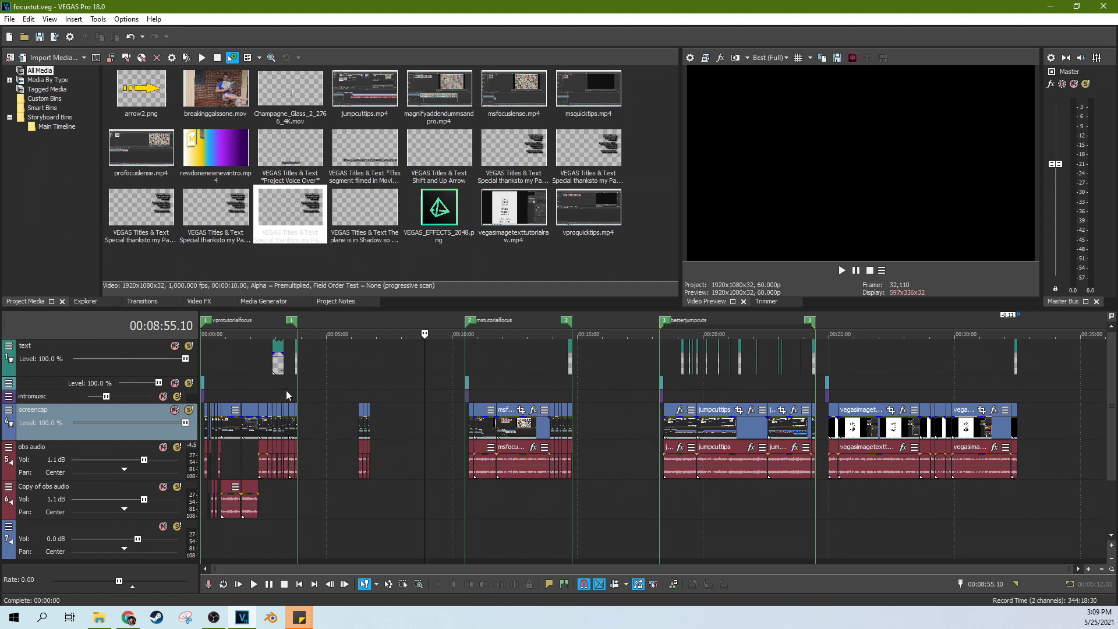
mouse_move(797, 540)
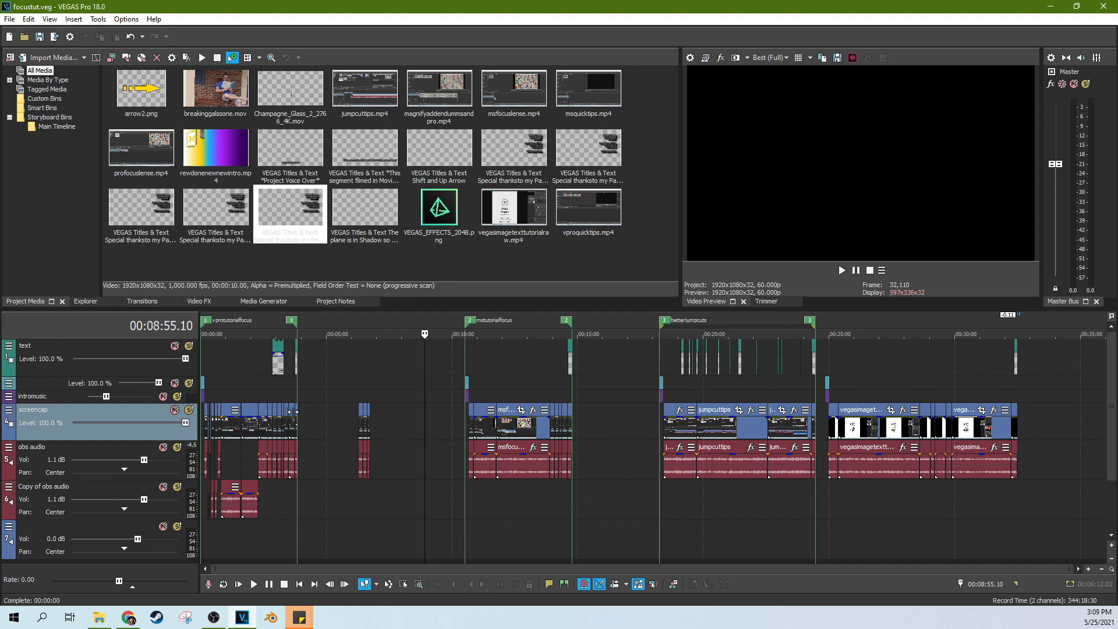
mouse_move(689, 360)
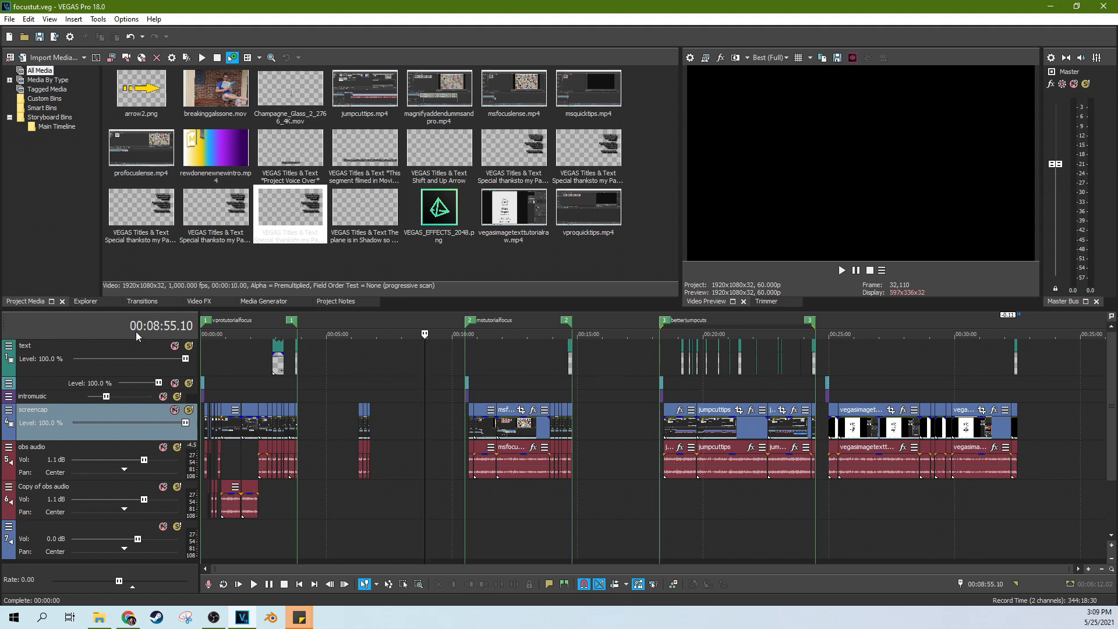
mouse_move(675, 374)
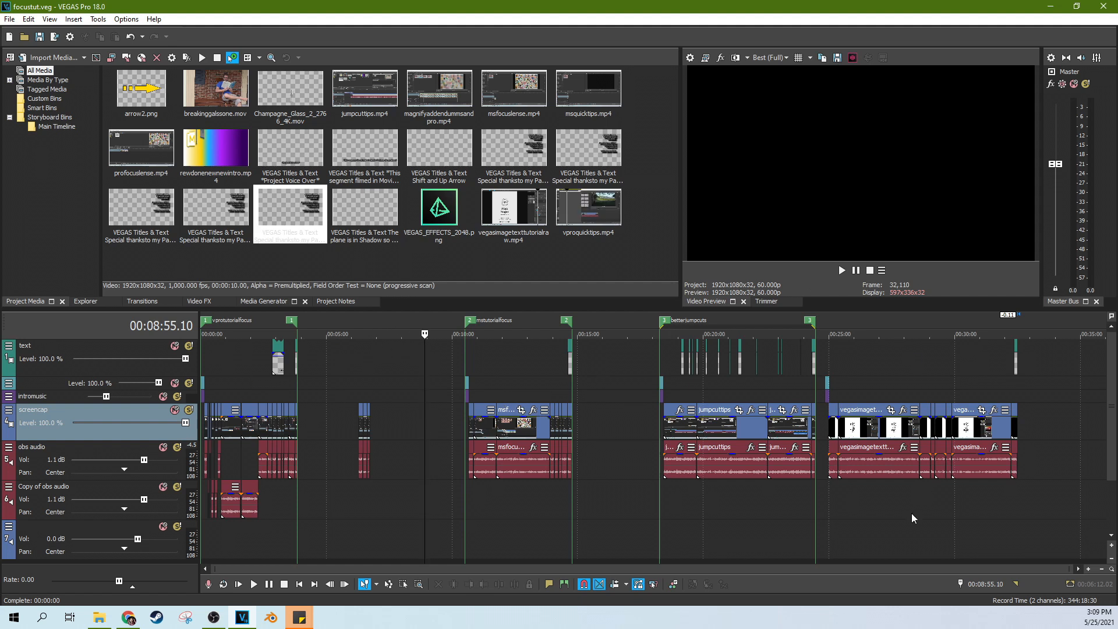
mouse_move(828, 323)
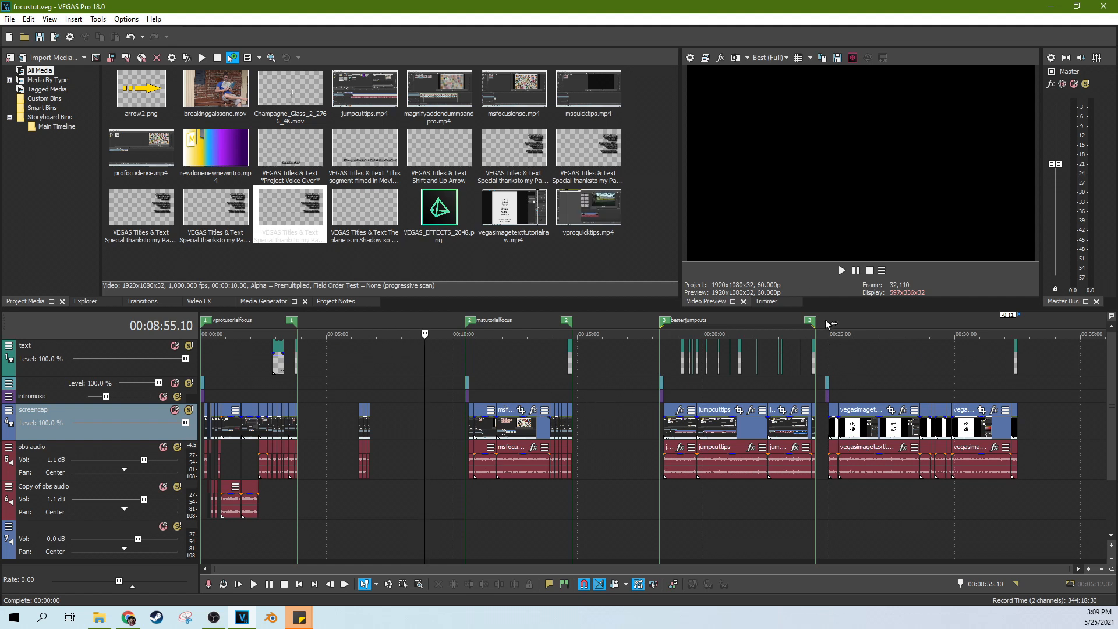
mouse_move(842, 335)
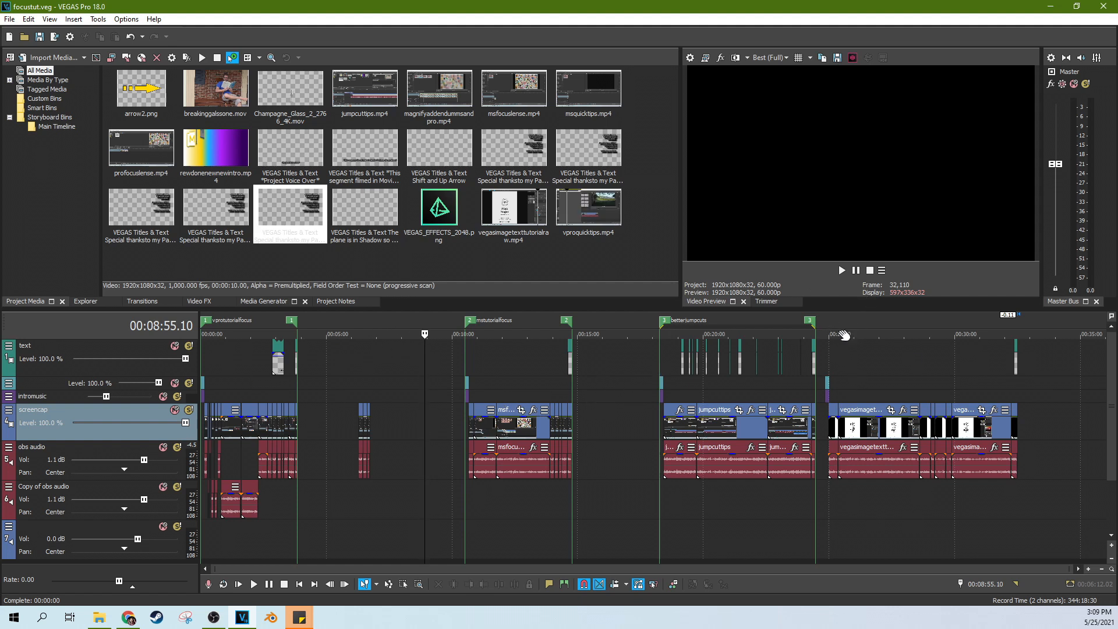
mouse_move(864, 310)
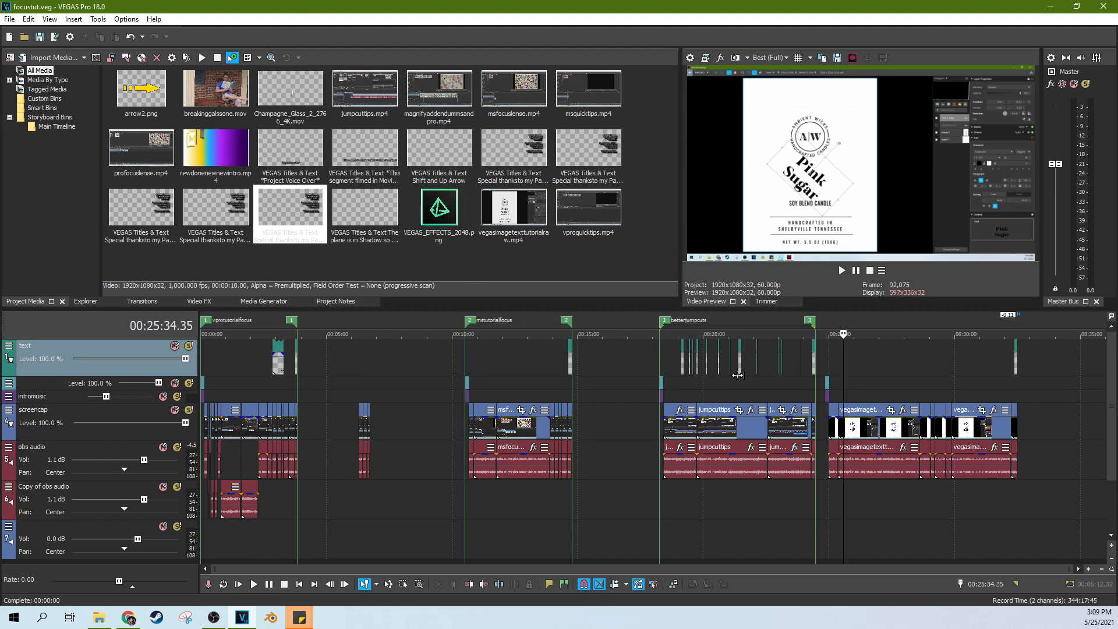
mouse_move(431, 379)
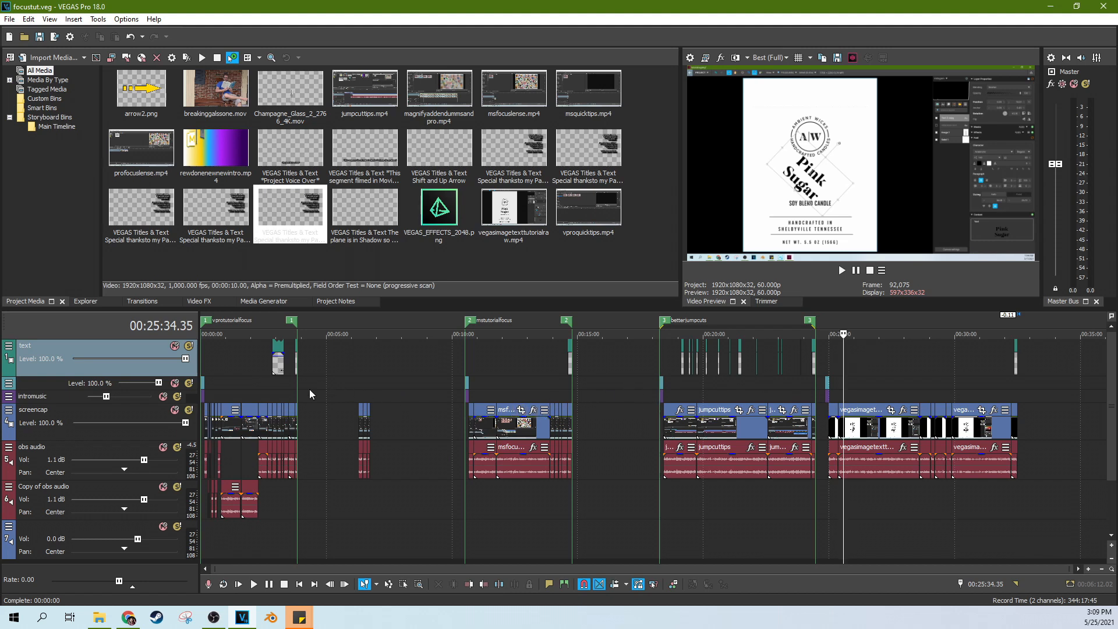
mouse_move(671, 356)
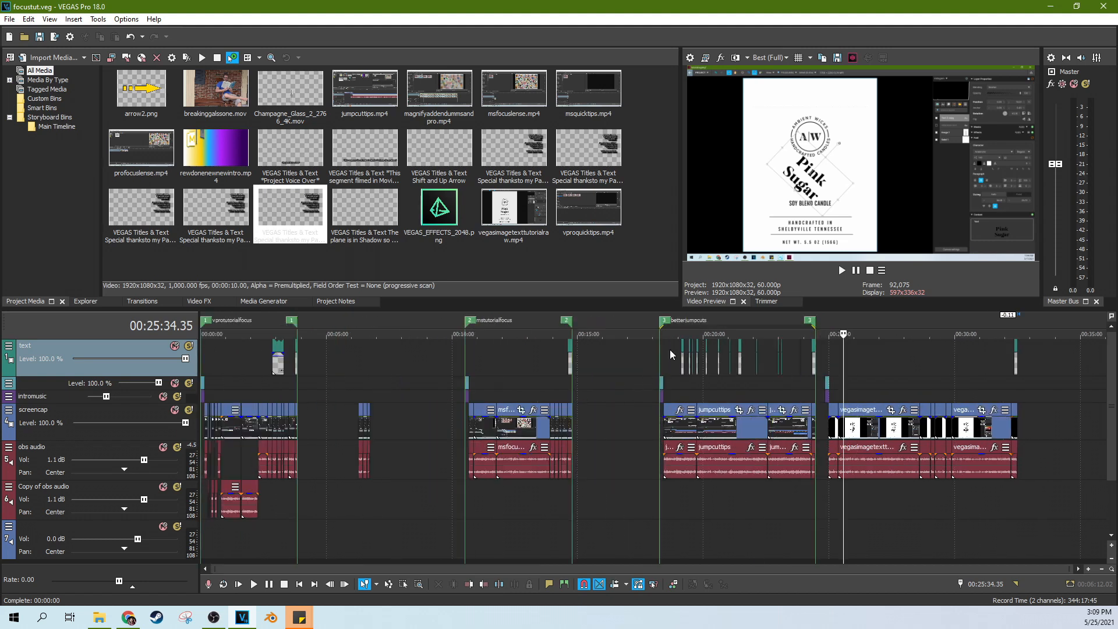
mouse_move(635, 411)
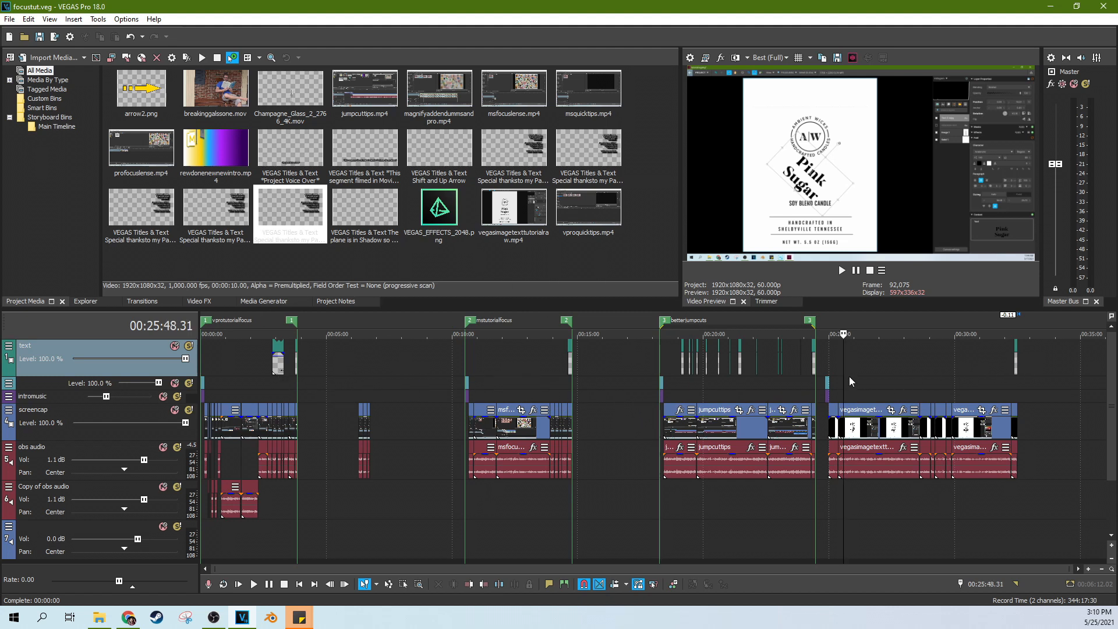
Scroll the timeline right toward the final tutorial's clips near 32:00
scroll("right", 3)
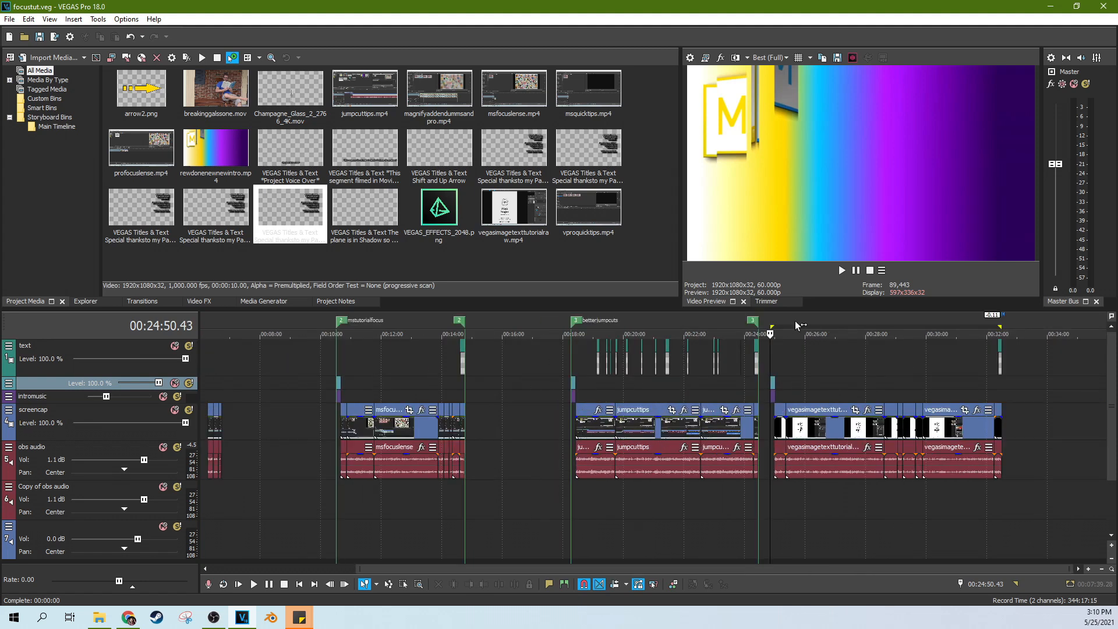
mouse_move(825, 317)
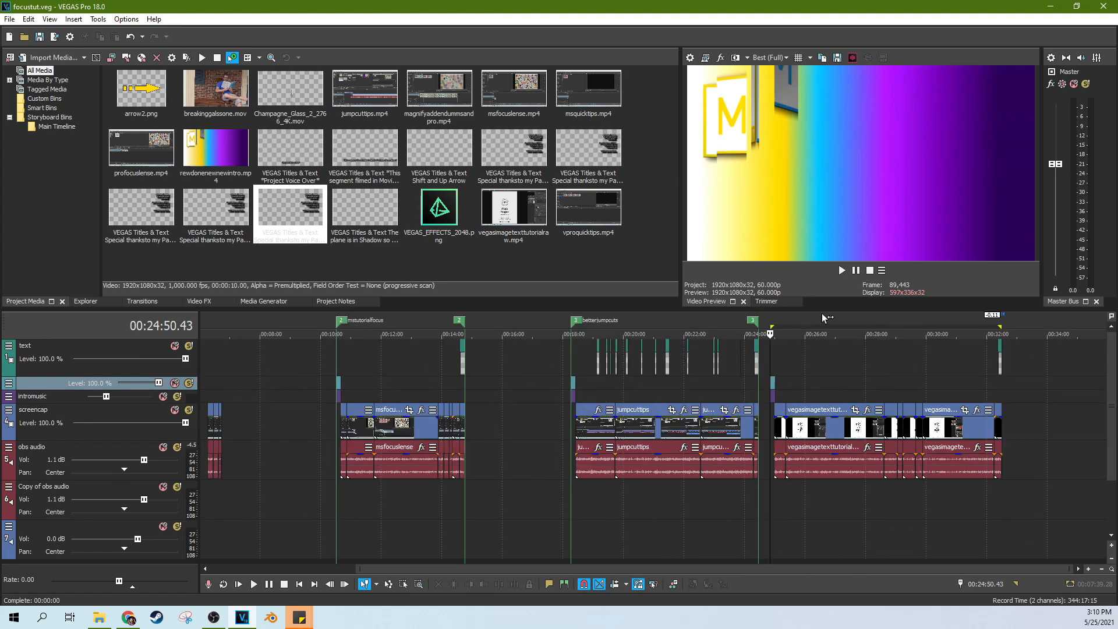
mouse_move(768, 329)
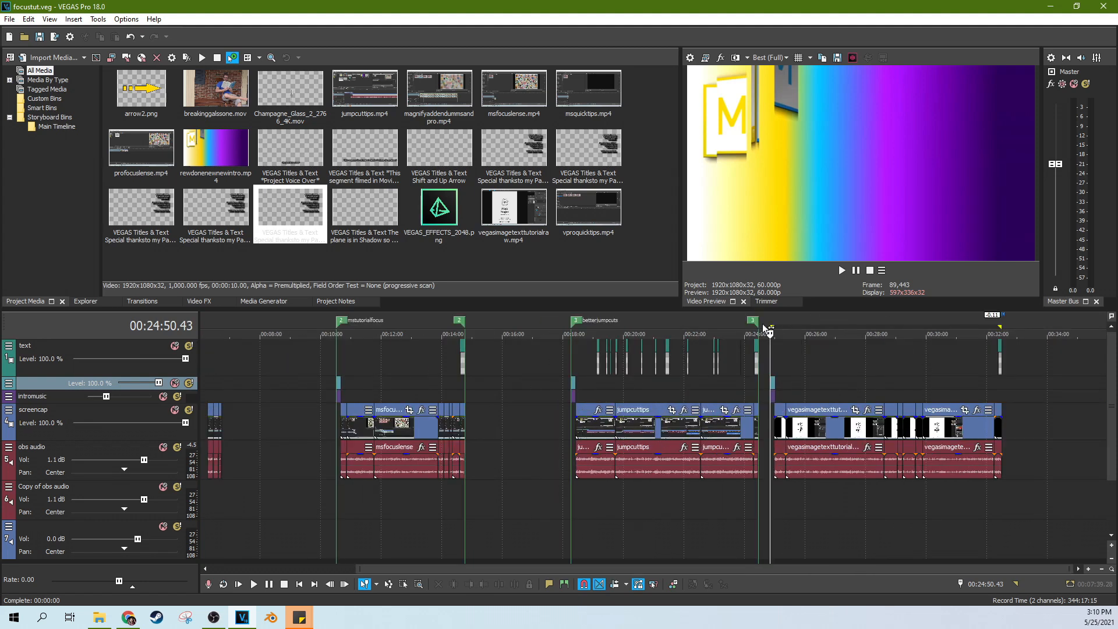
mouse_move(834, 297)
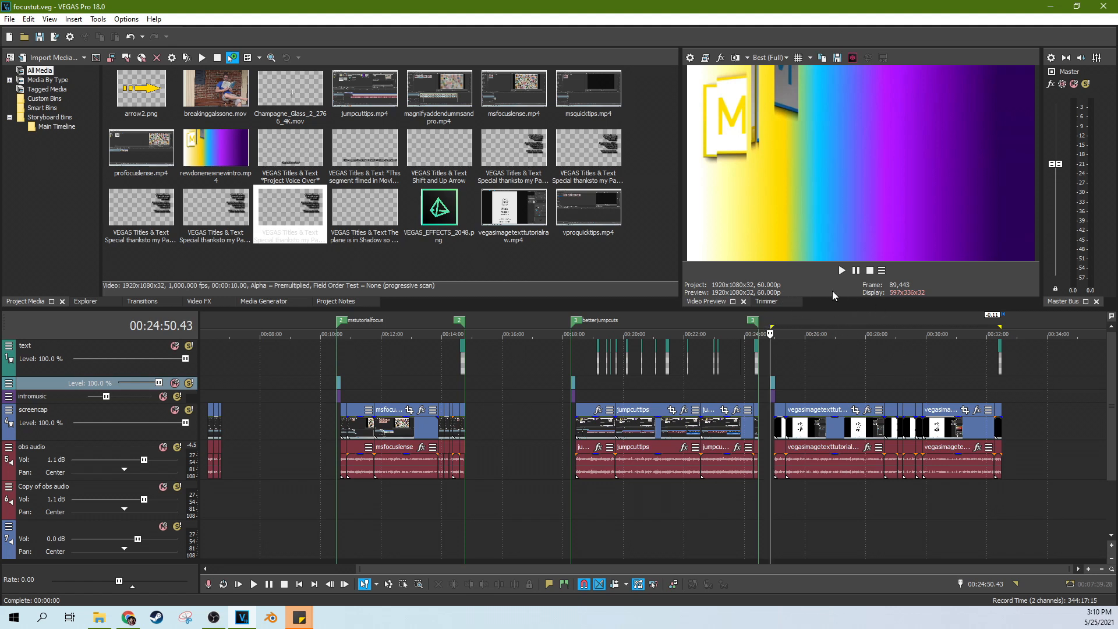
Bring up the time selection's options to add region 4, textguidevegasimage
right_click(859, 331)
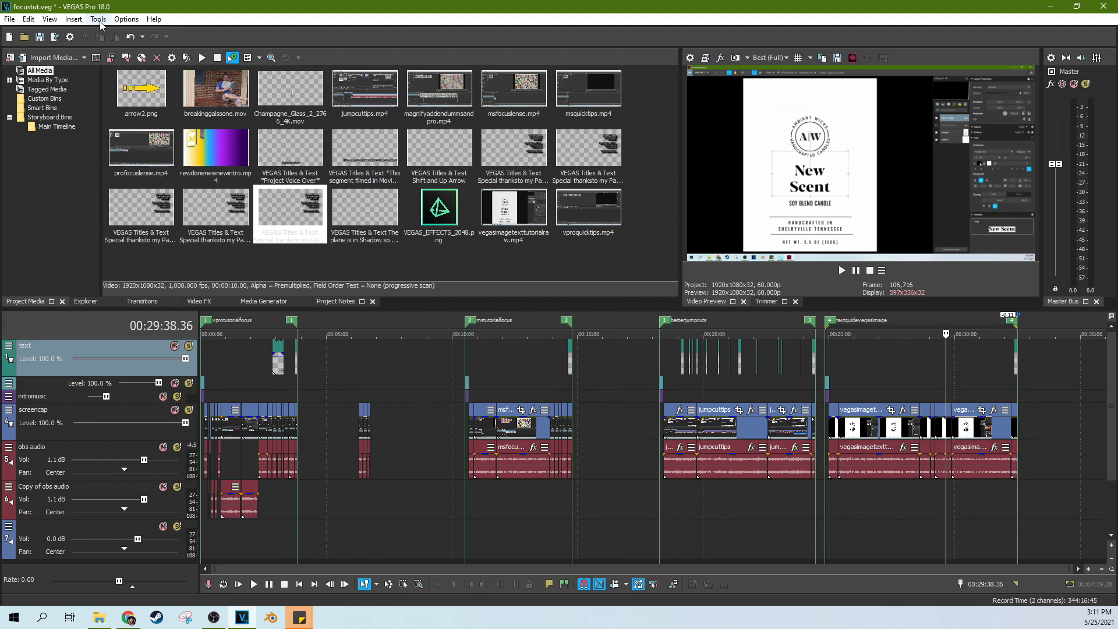
Open the Tools menu to reach the Batch Render script
left_click(97, 19)
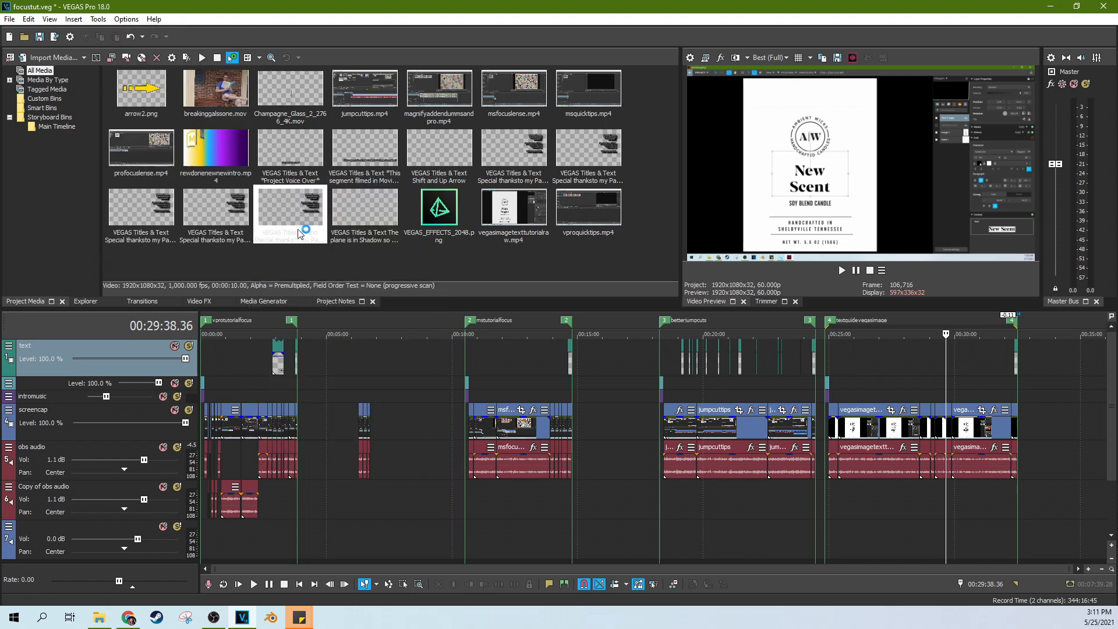
mouse_move(409, 279)
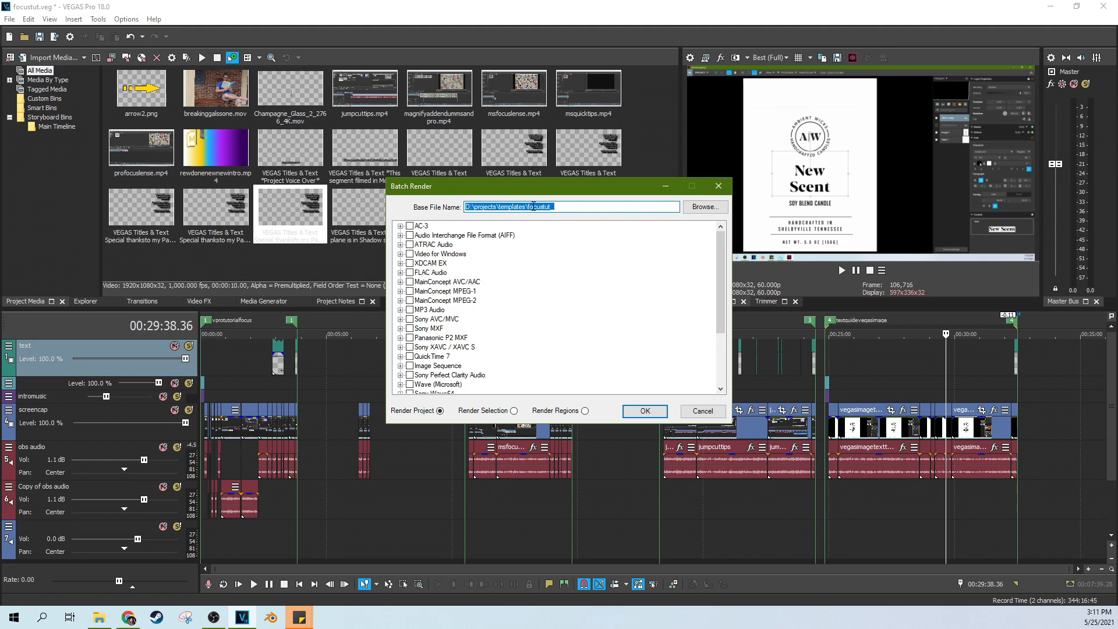
Change the base file name to D:\projects\templates\focustut_ and start rendering
left_click(570, 207)
type("_")
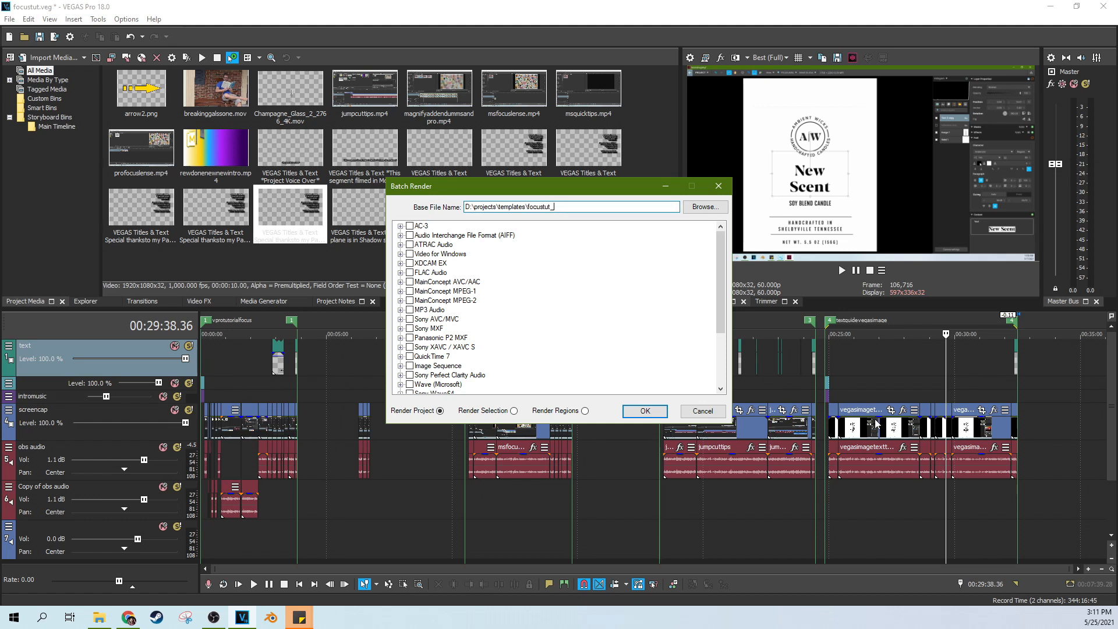
left_click(568, 207)
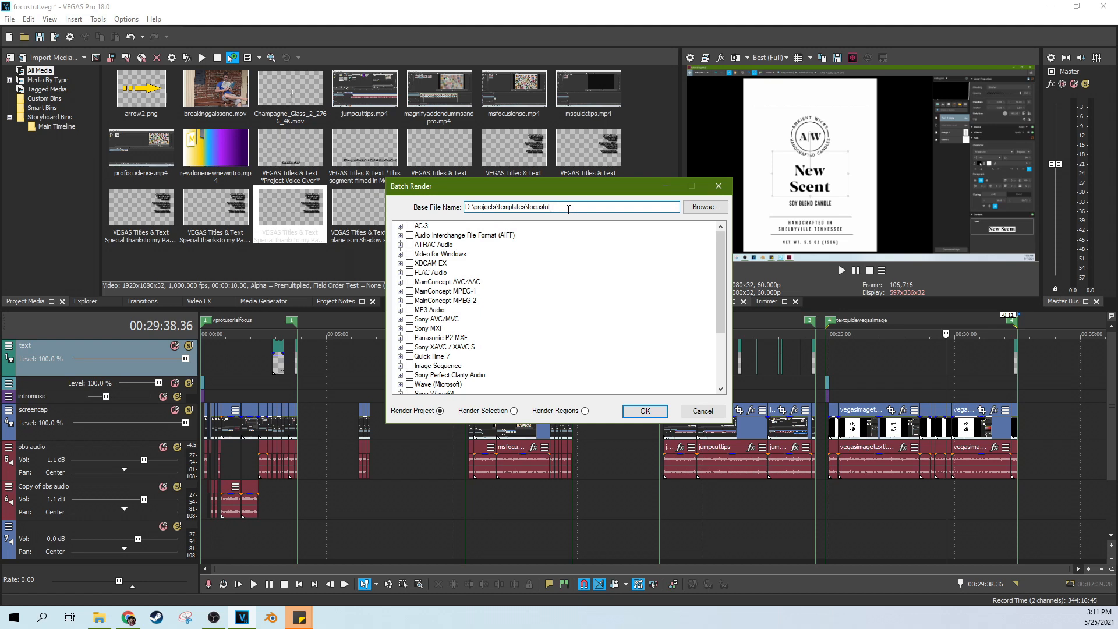
left_click(644, 411)
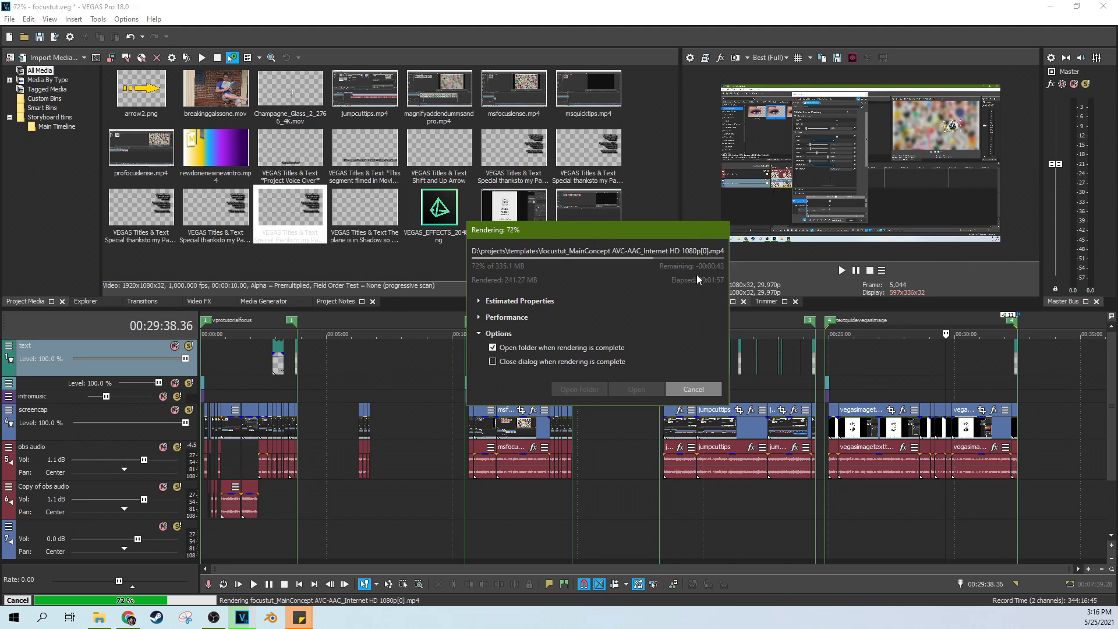
mouse_move(681, 310)
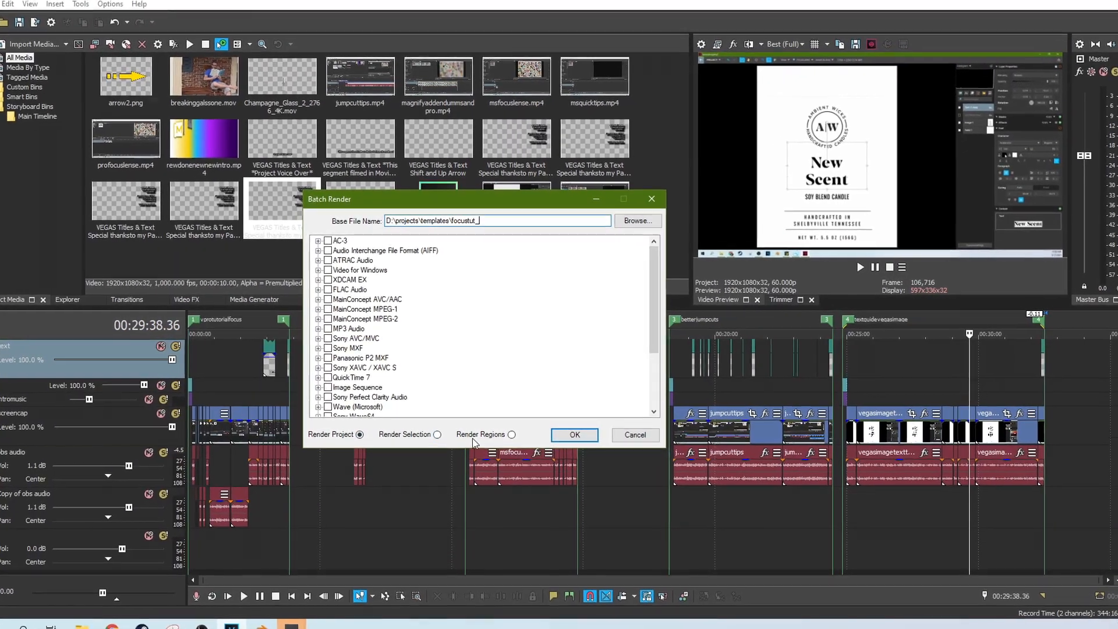
left_click(511, 434)
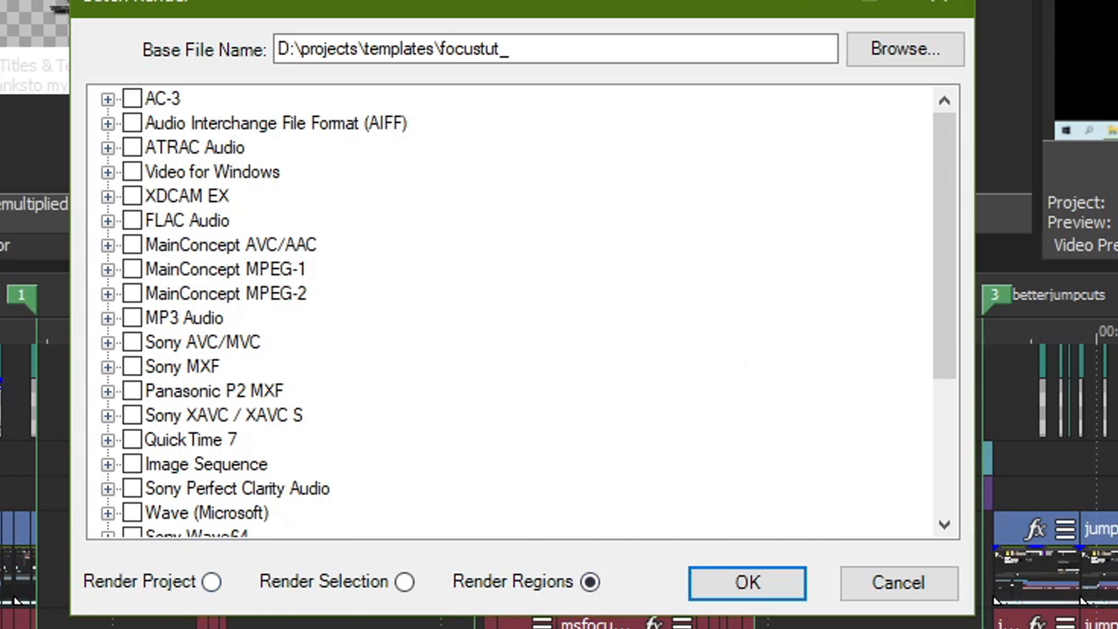
mouse_move(284, 134)
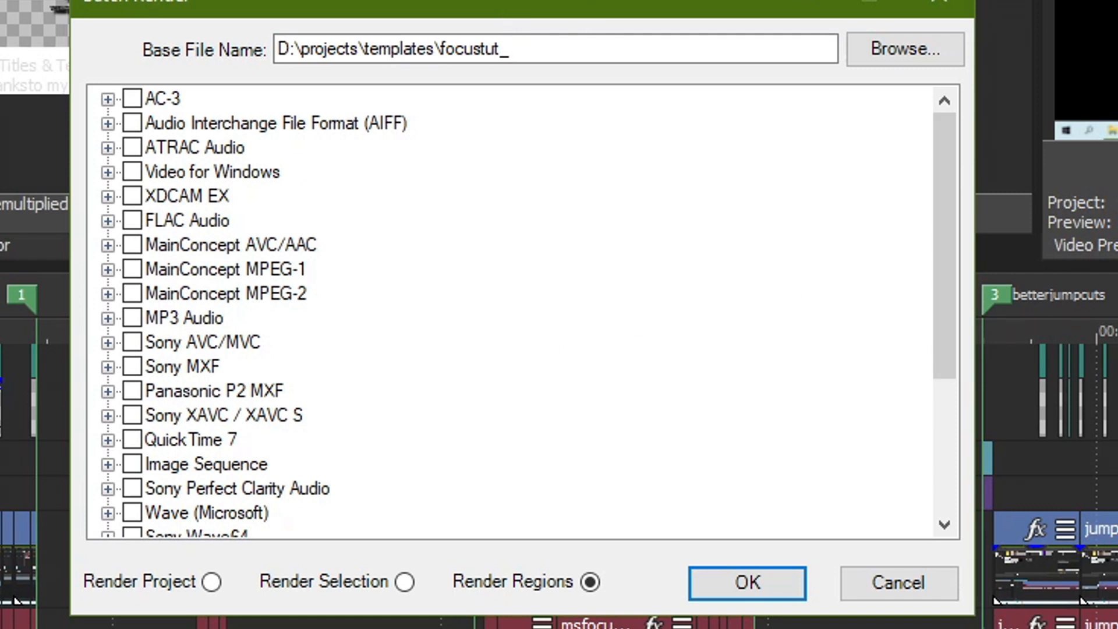
mouse_move(715, 417)
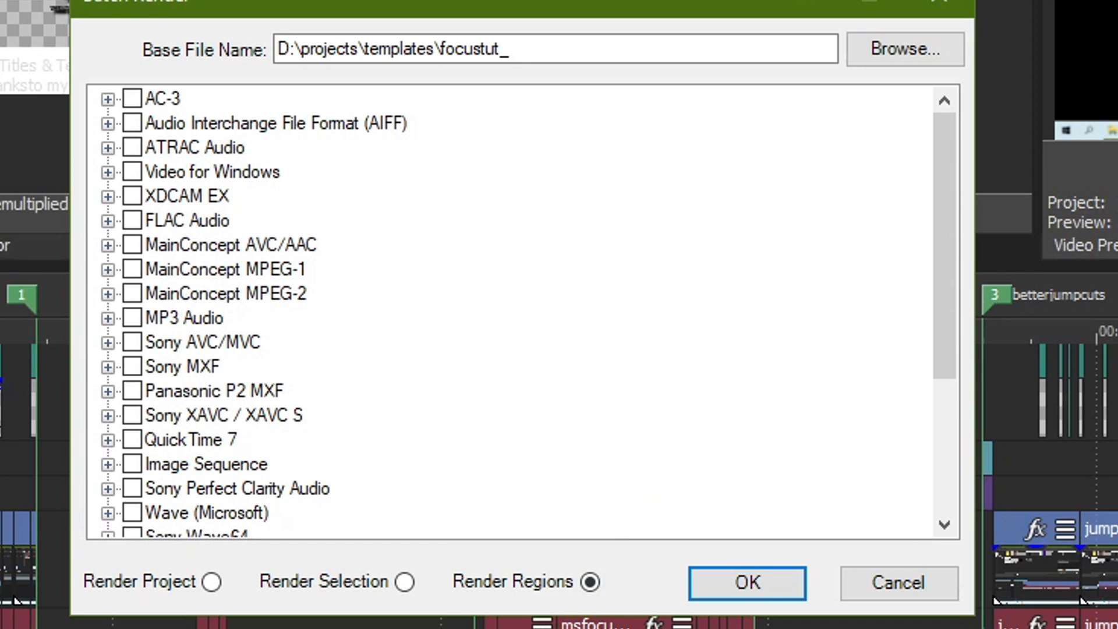
mouse_move(353, 387)
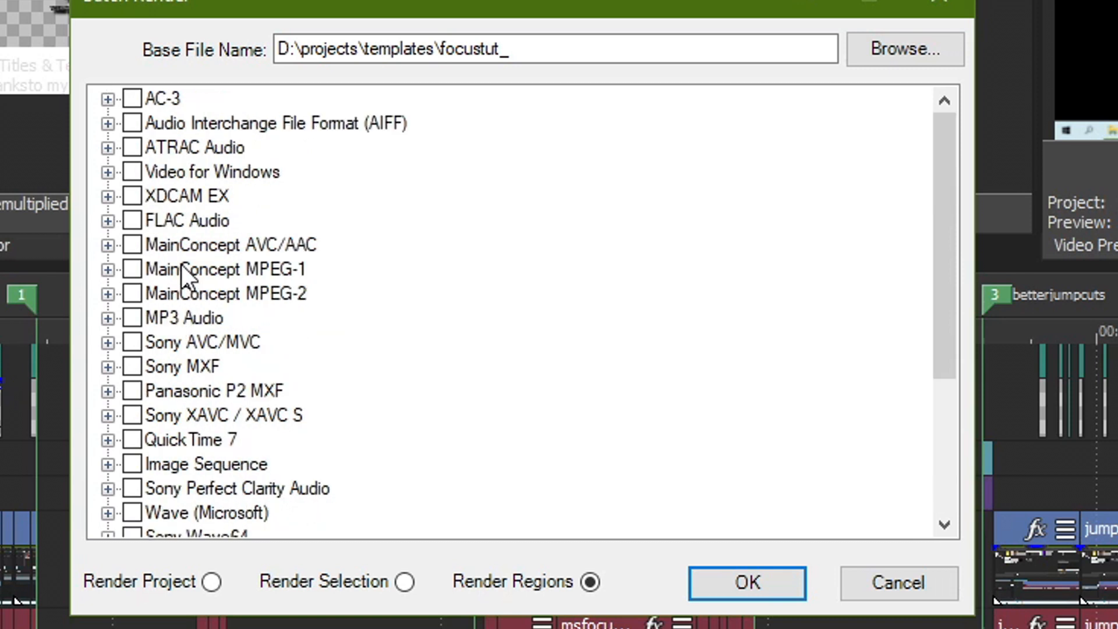
mouse_move(167, 344)
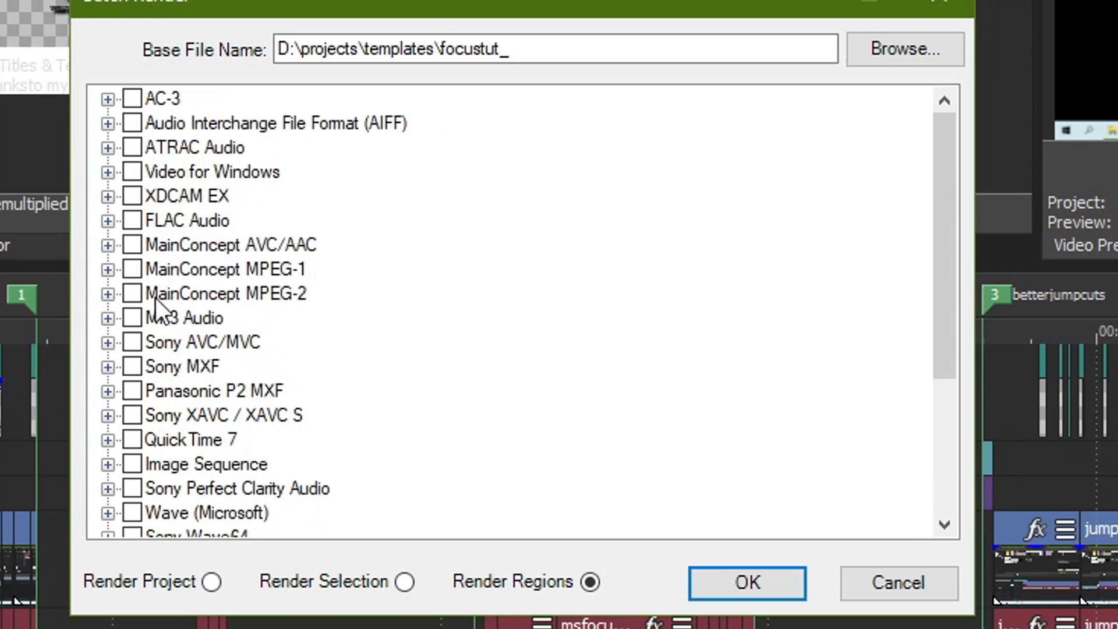
scroll("down", 3)
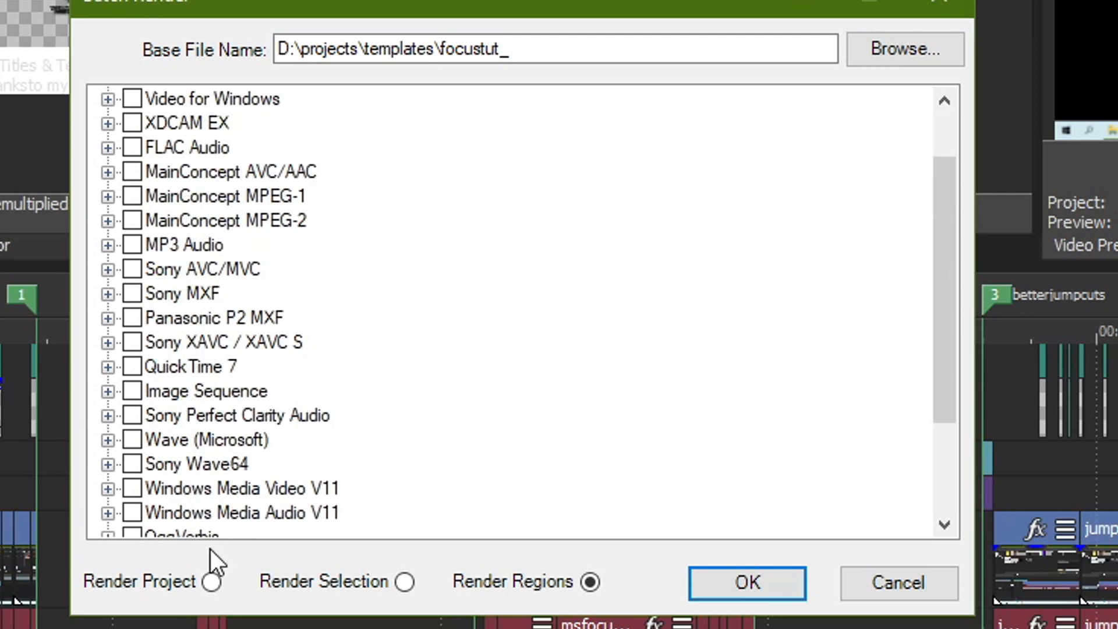
mouse_move(400, 594)
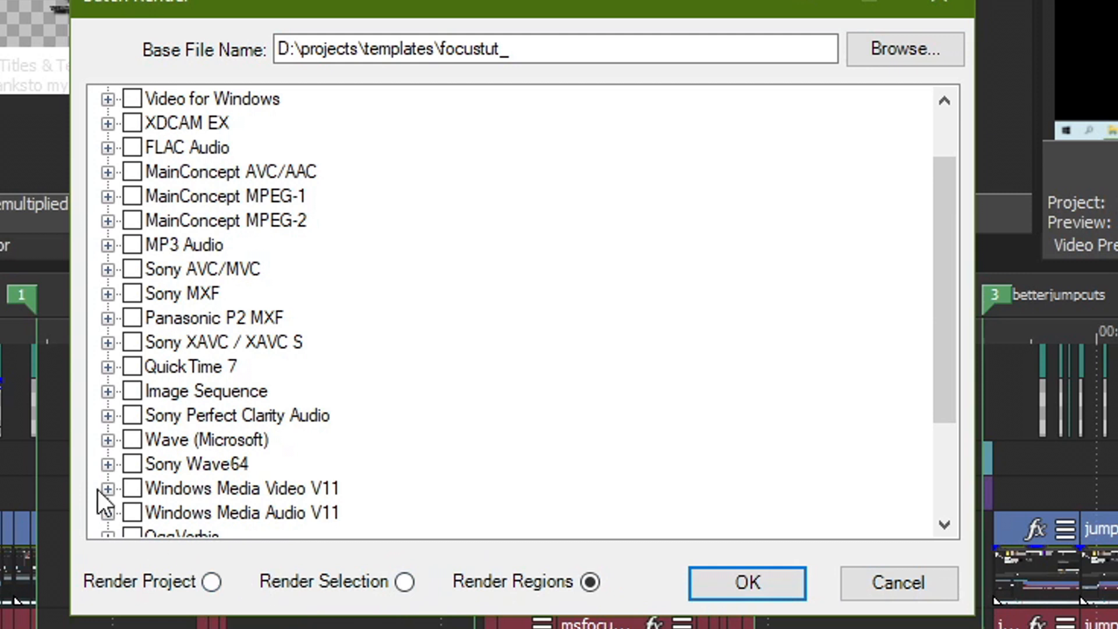
mouse_move(99, 502)
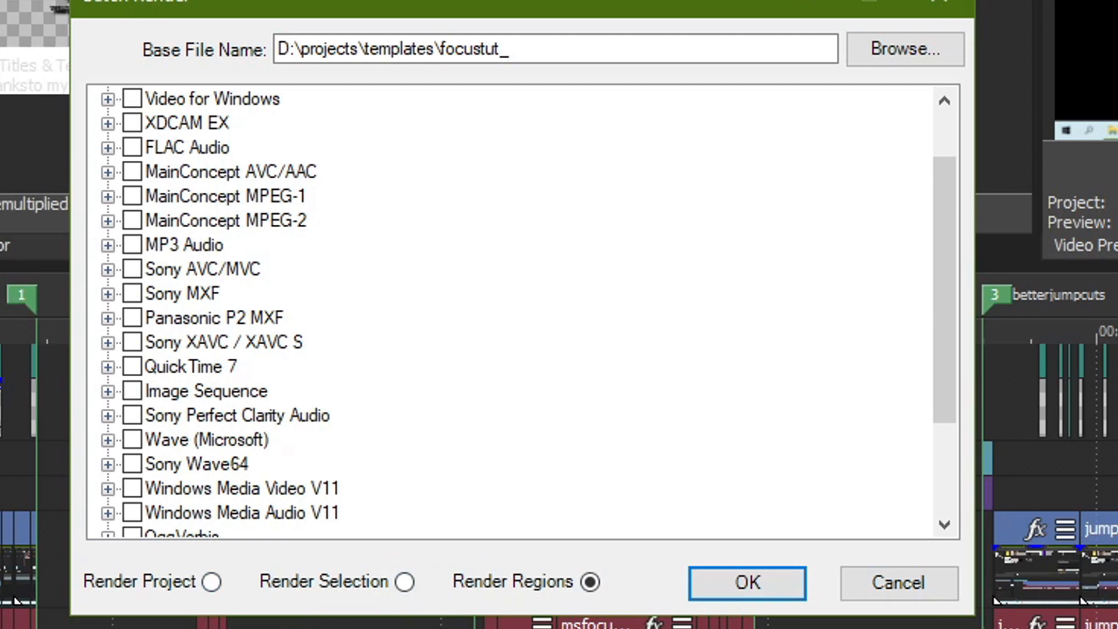
mouse_move(321, 347)
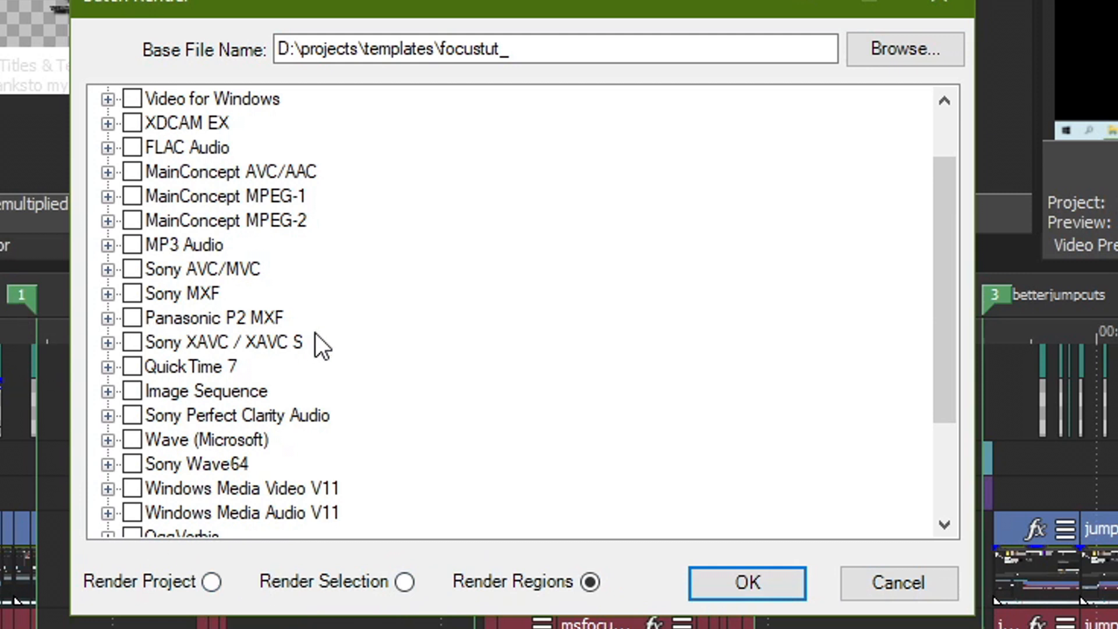
mouse_move(203, 342)
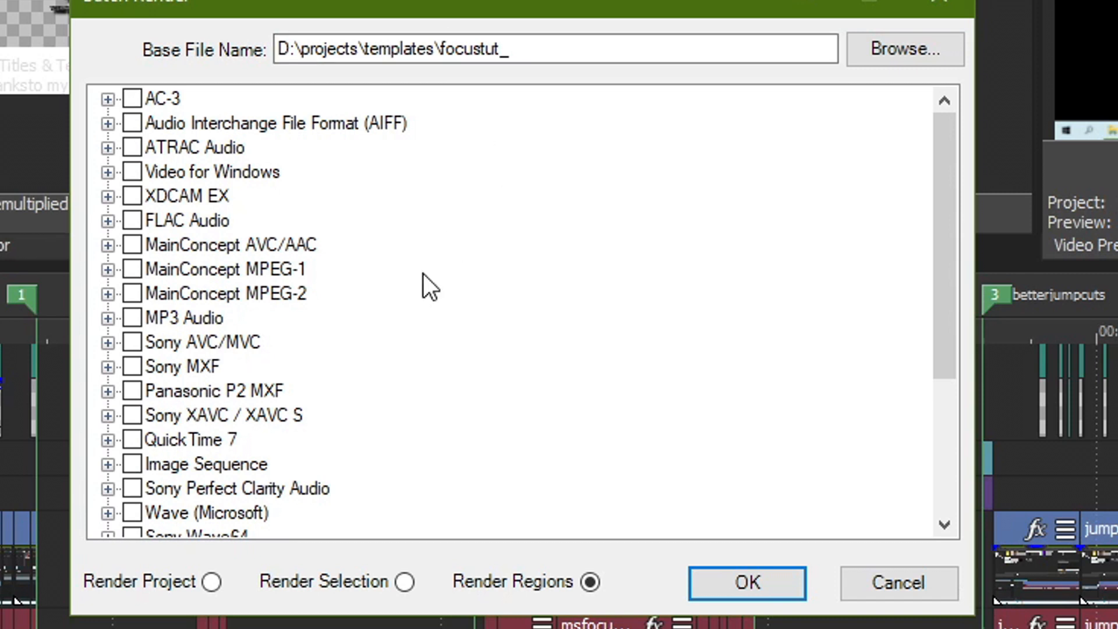
mouse_move(464, 296)
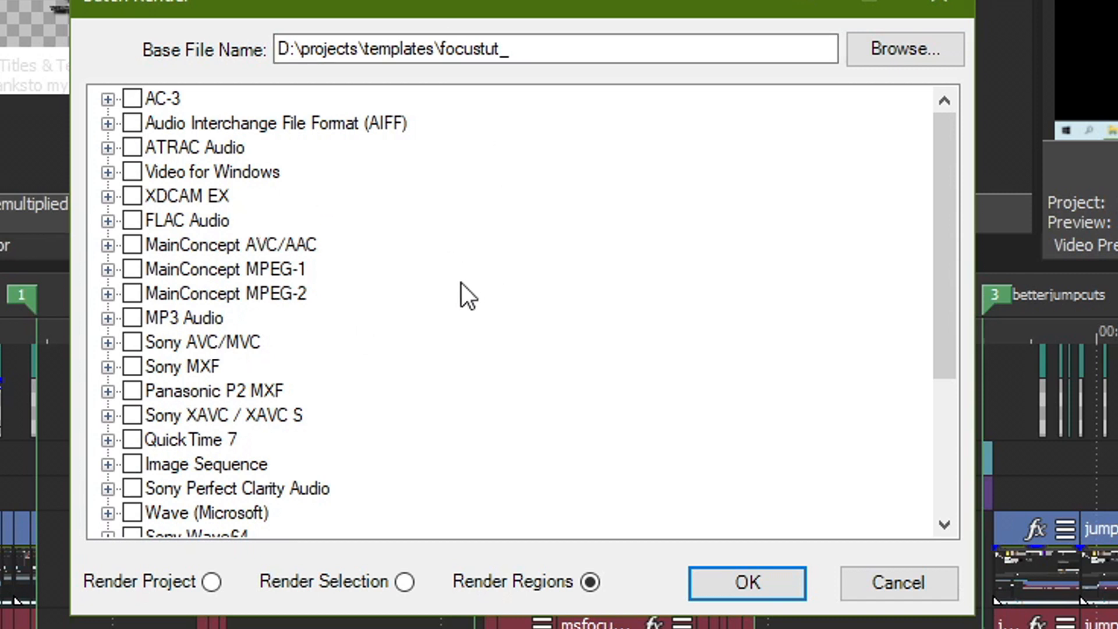
mouse_move(134, 281)
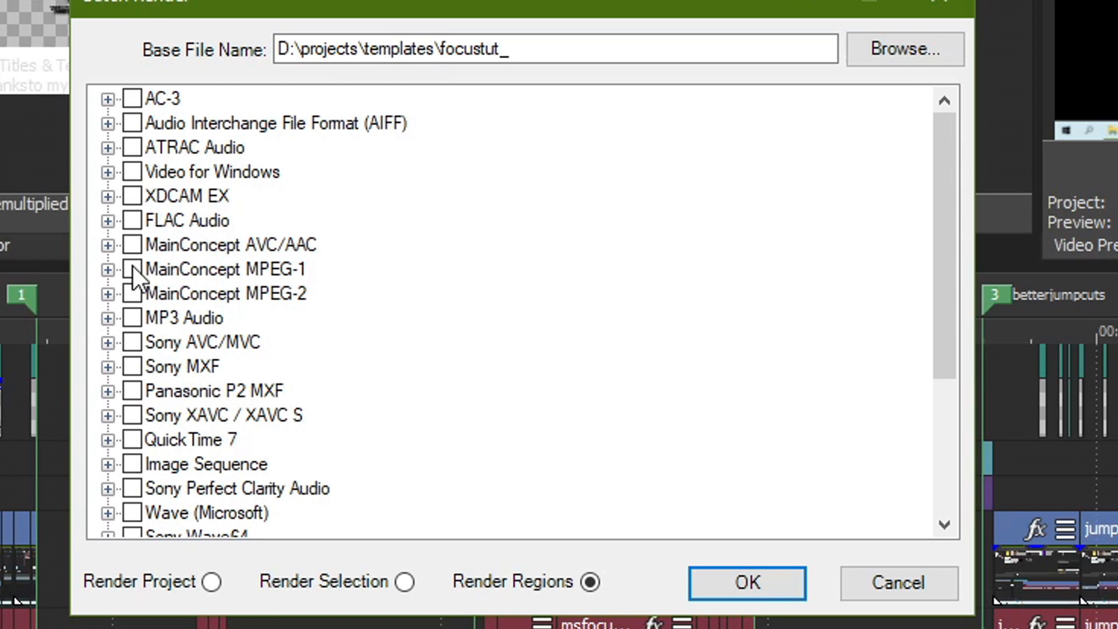
Select MainConcept AVC/AAC, clear all its templates, and expand it to list individual templates
left_click(130, 244)
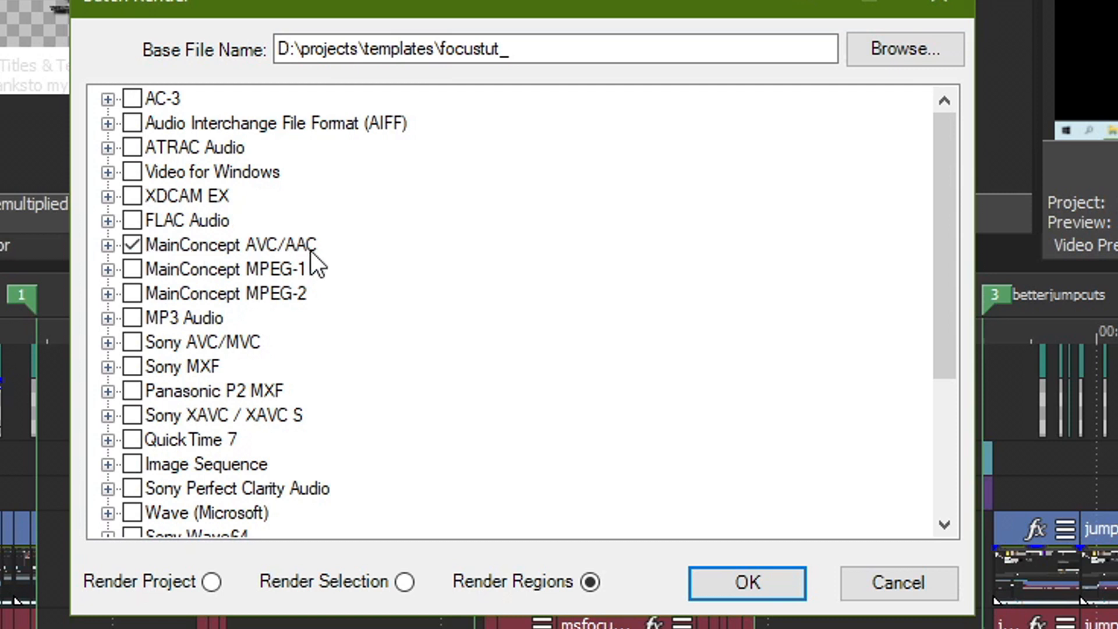
mouse_move(98, 267)
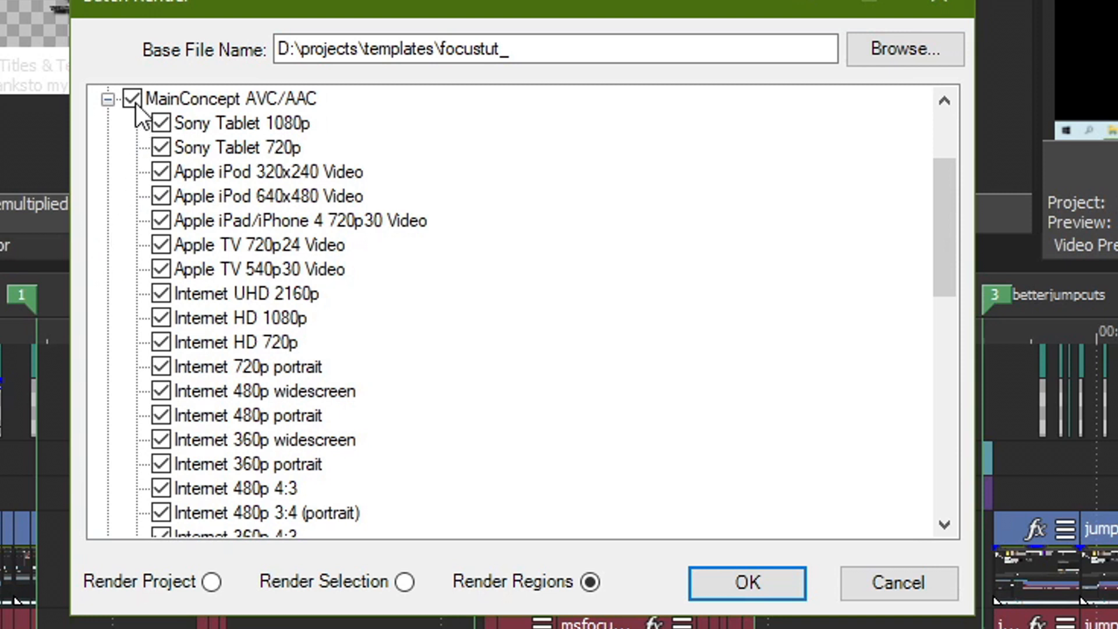
left_click(109, 99)
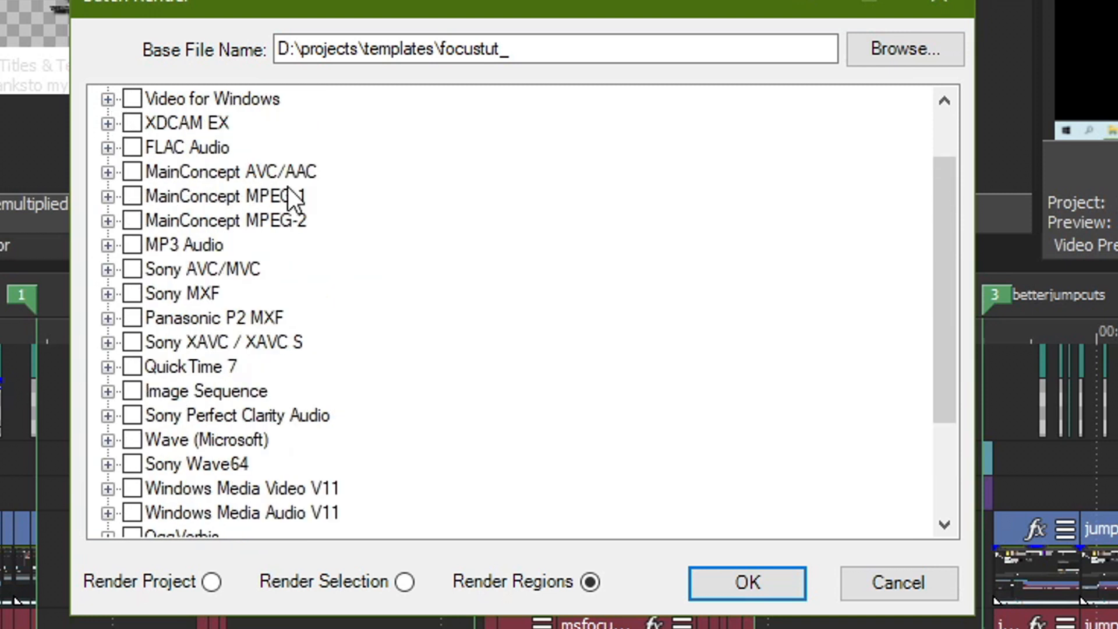
left_click(226, 172)
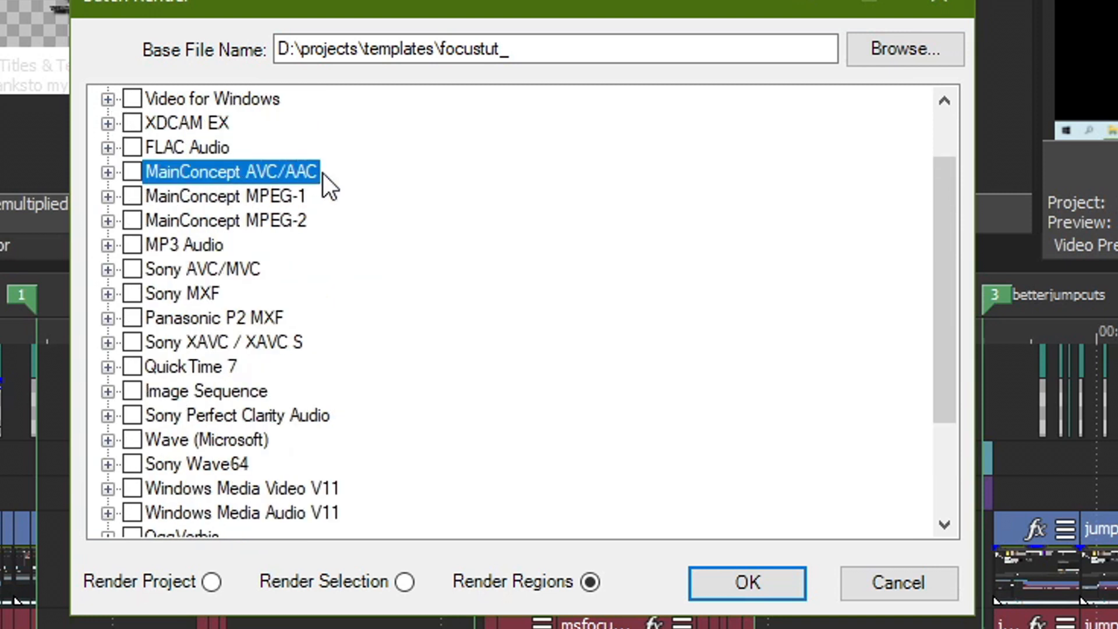
left_click(109, 172)
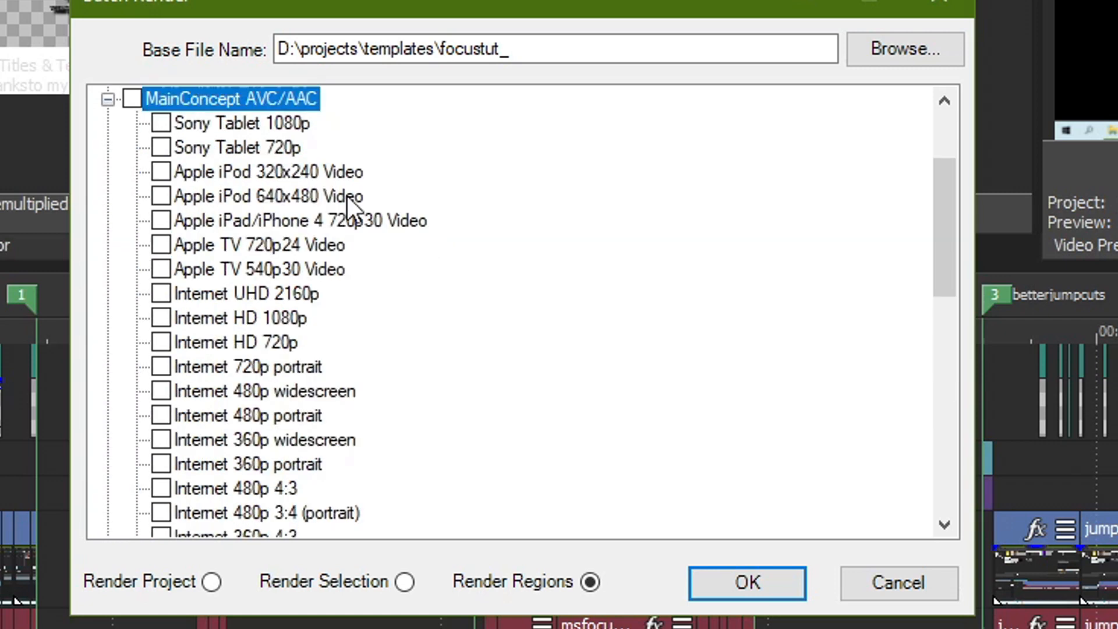
scroll("down", 3)
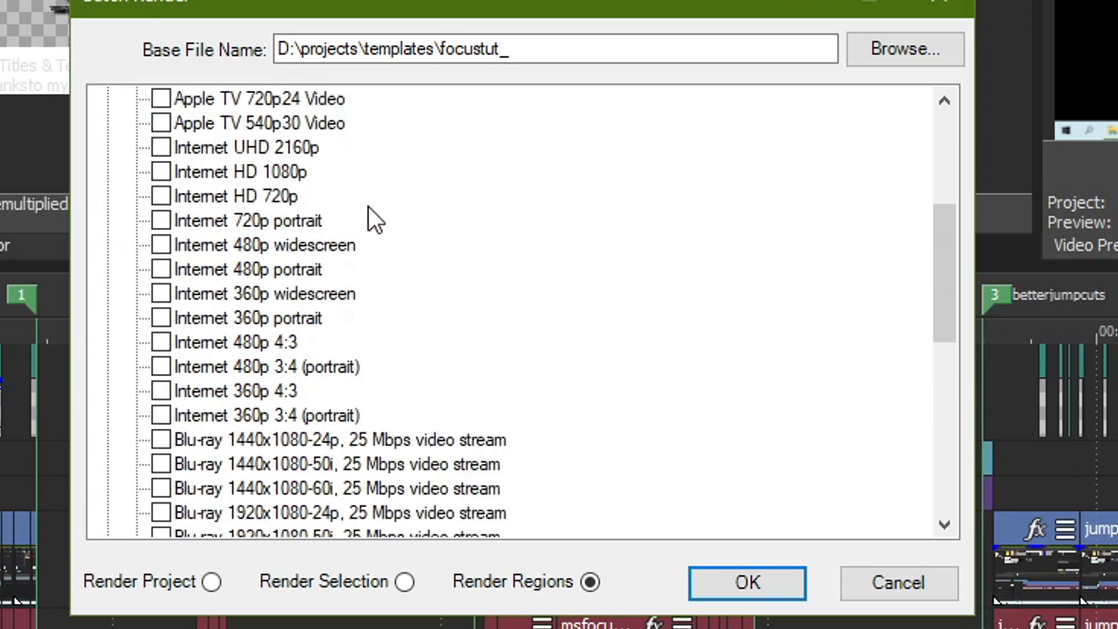
scroll("down", 3)
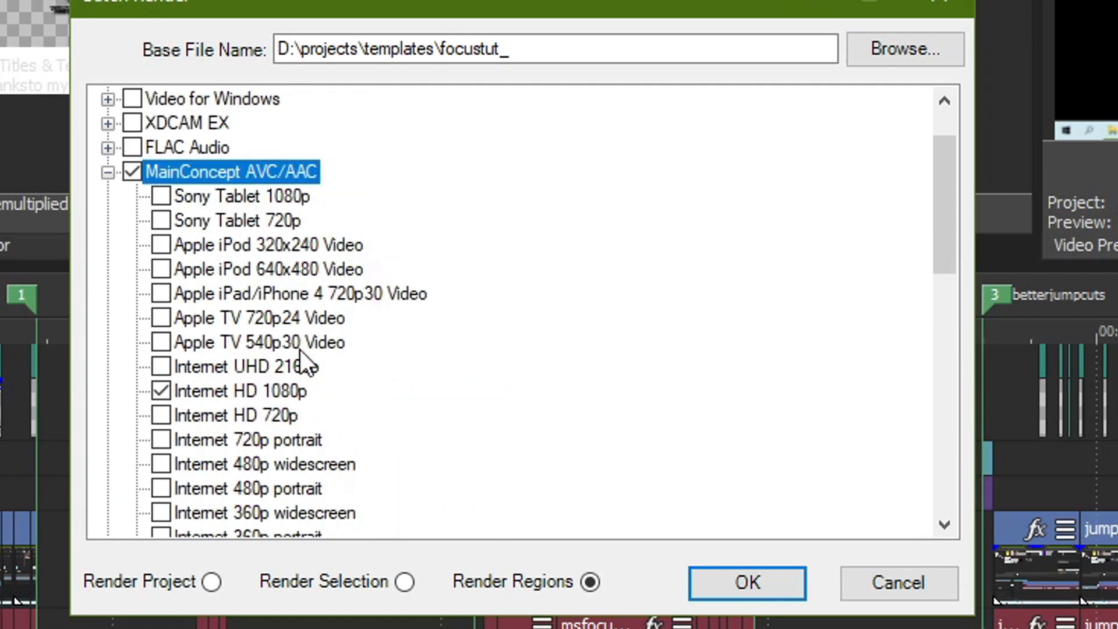
Keep only Internet HD 1080p checked, toggling 720p off, and start the batch render
left_click(239, 391)
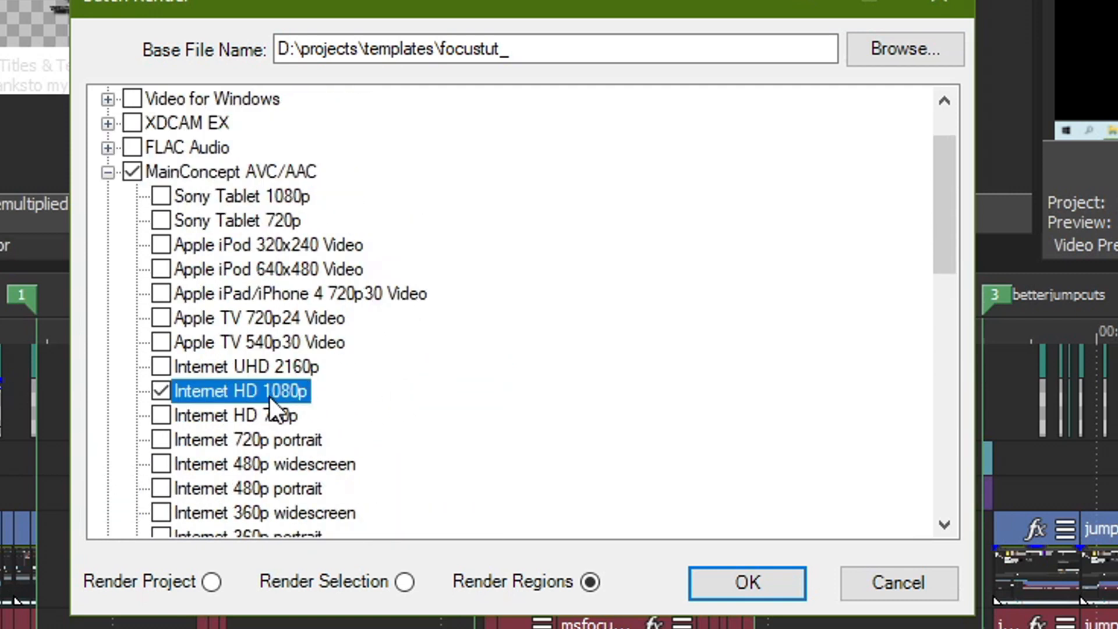
mouse_move(652, 547)
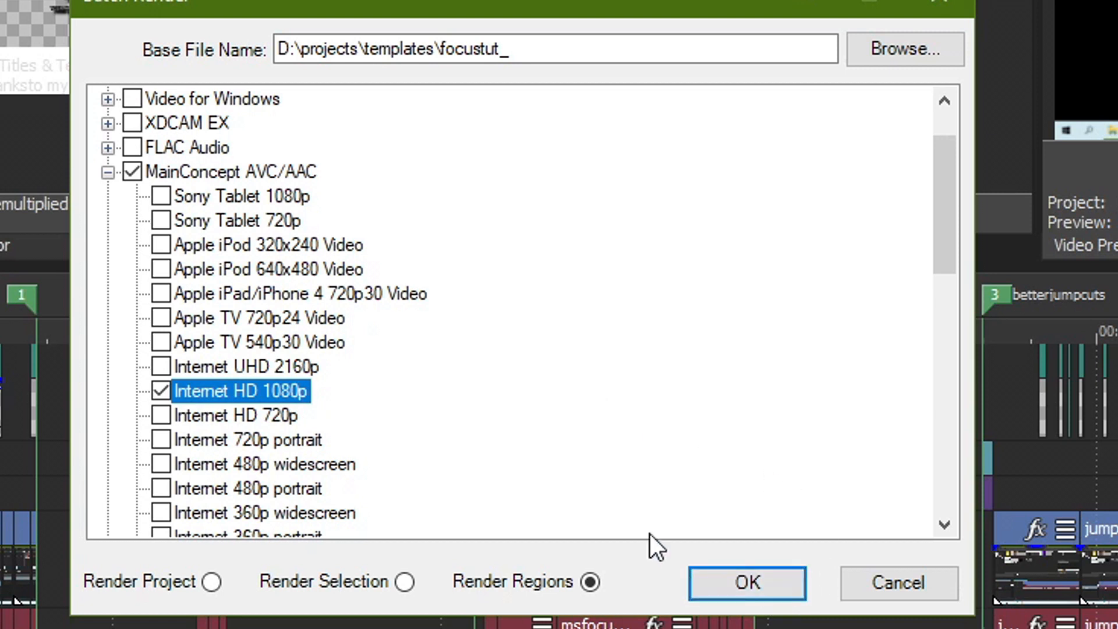
mouse_move(729, 508)
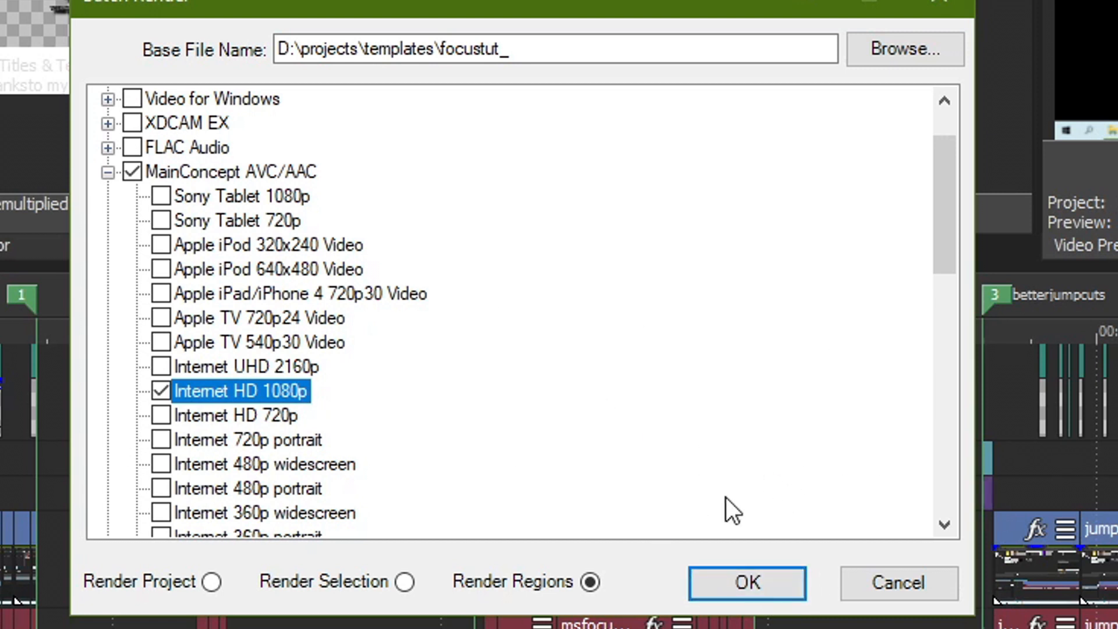
left_click(232, 415)
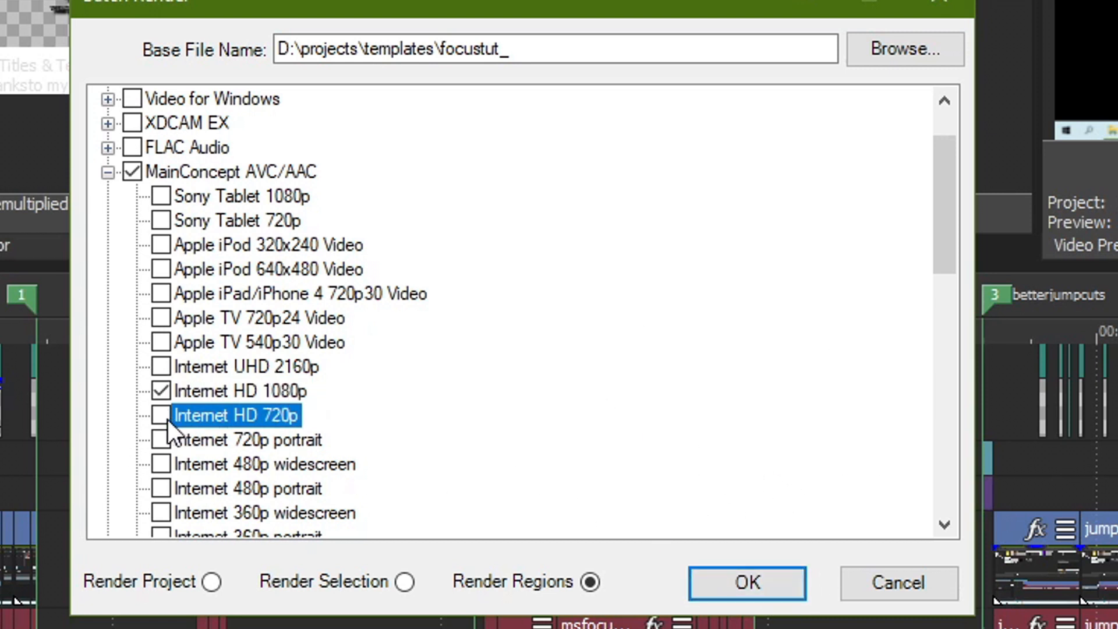
left_click(161, 416)
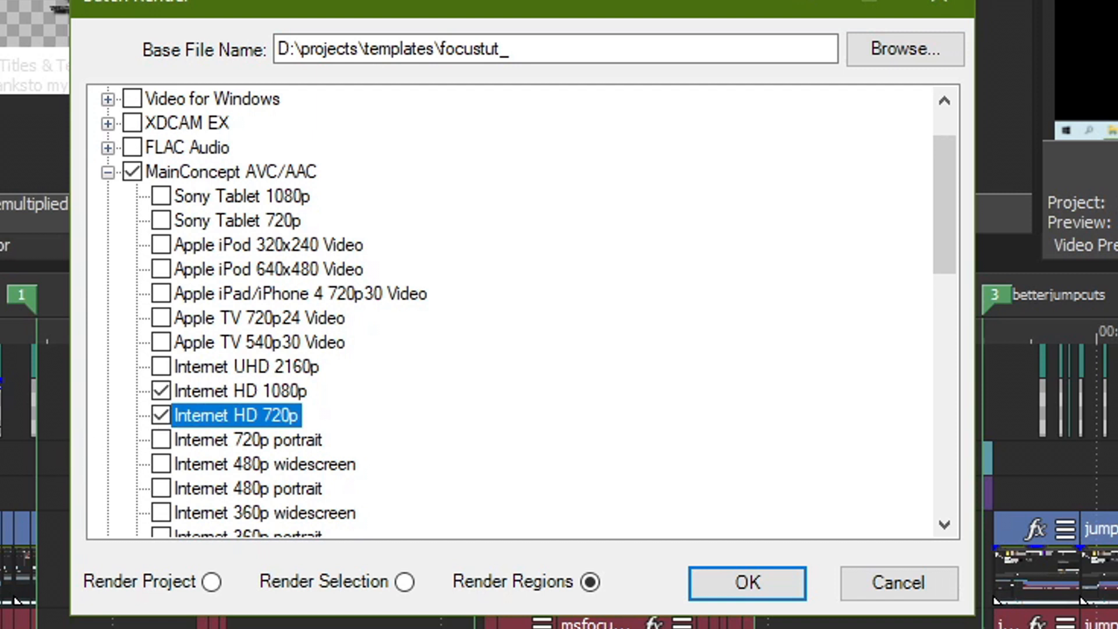
left_click(229, 391)
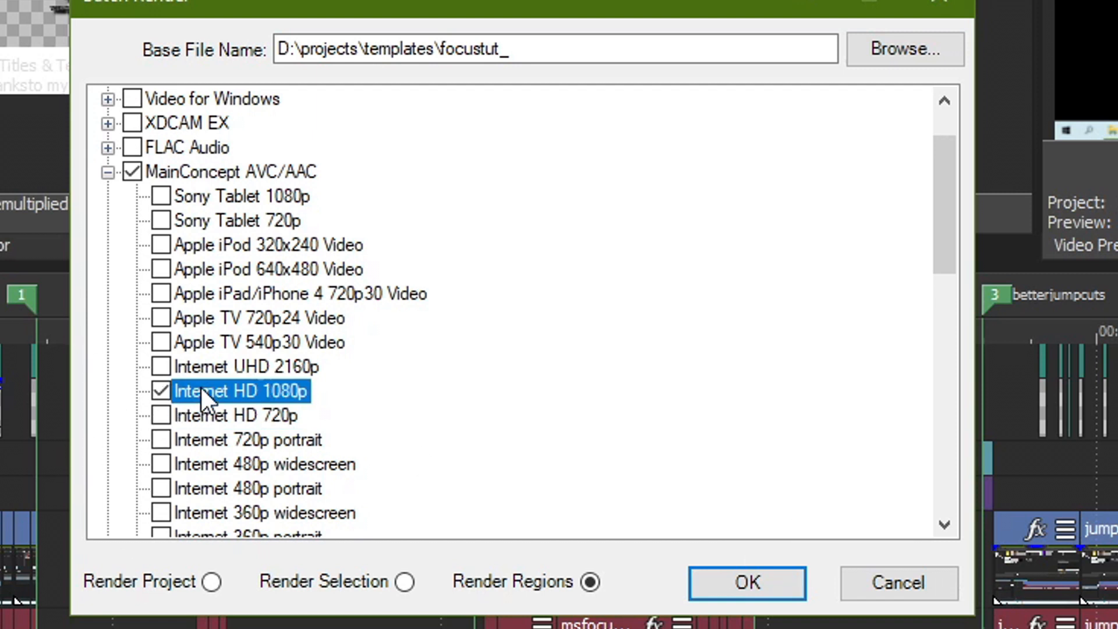
mouse_move(547, 458)
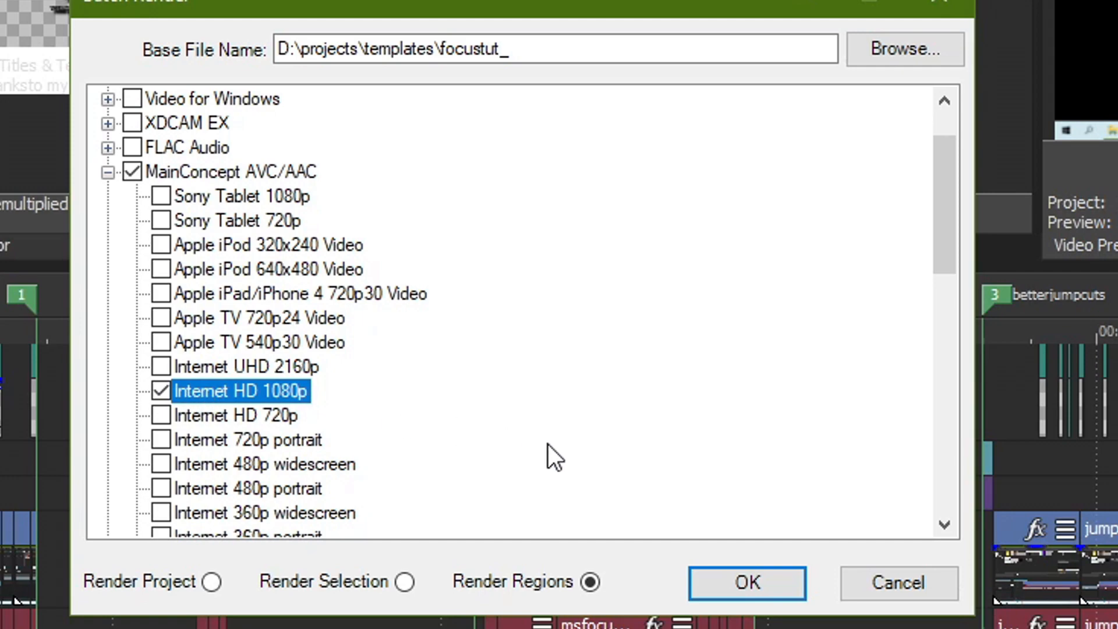
left_click(747, 582)
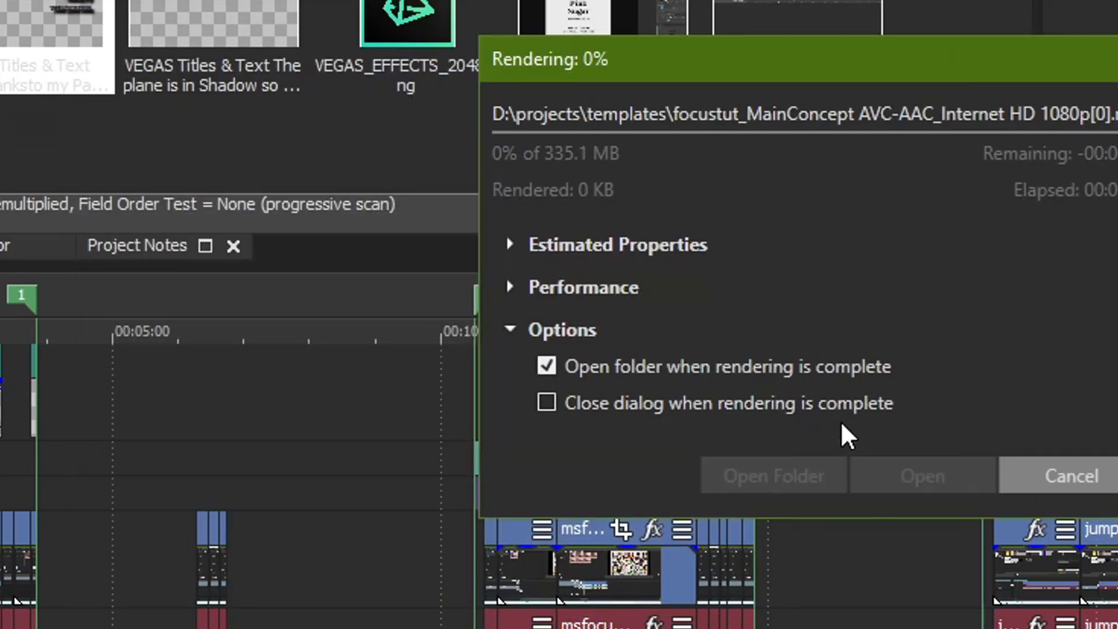